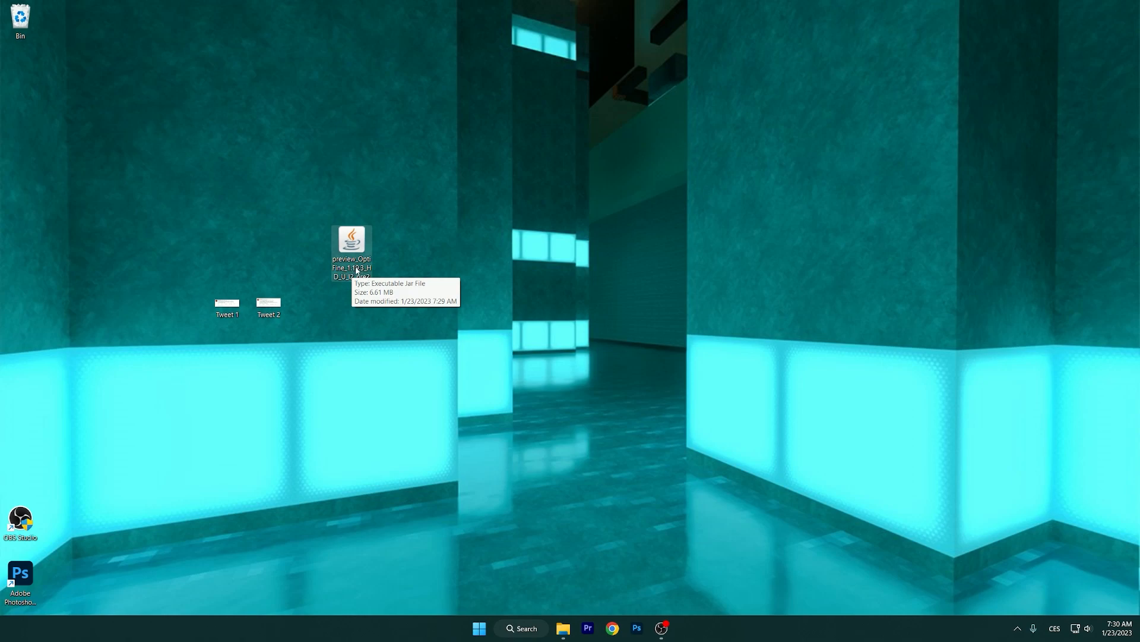
{"action": "mouse_move", "coordinate": [256, 336]}
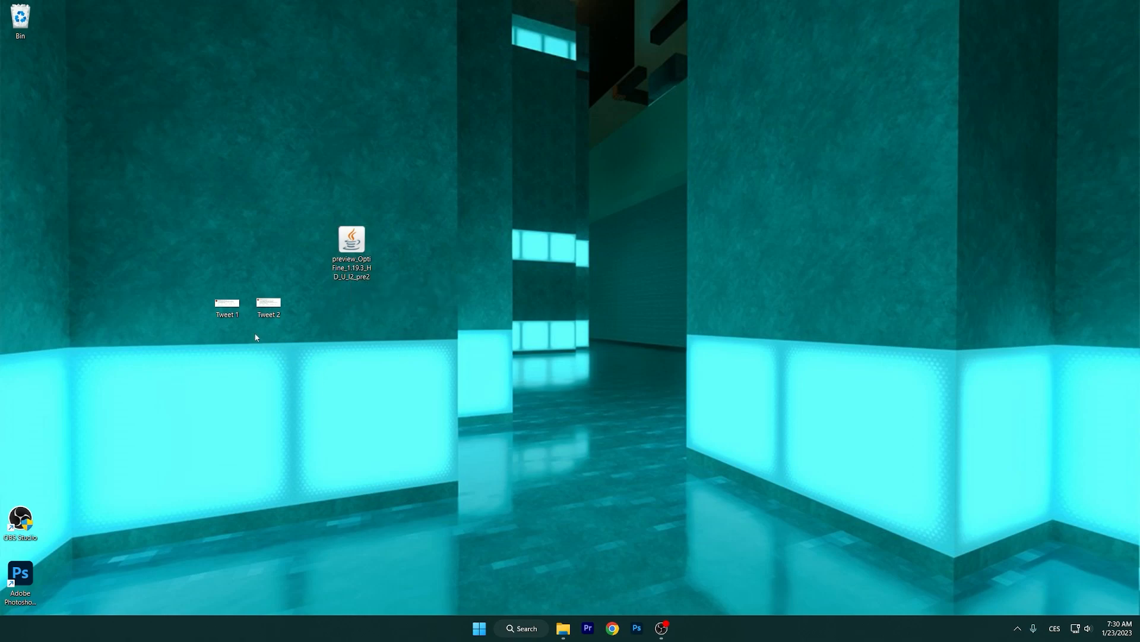
Open and zoom into both OptiFine tweet screenshots in Windows Photos, one after the other.
{"action": "double_click", "coordinate": [226, 303]}
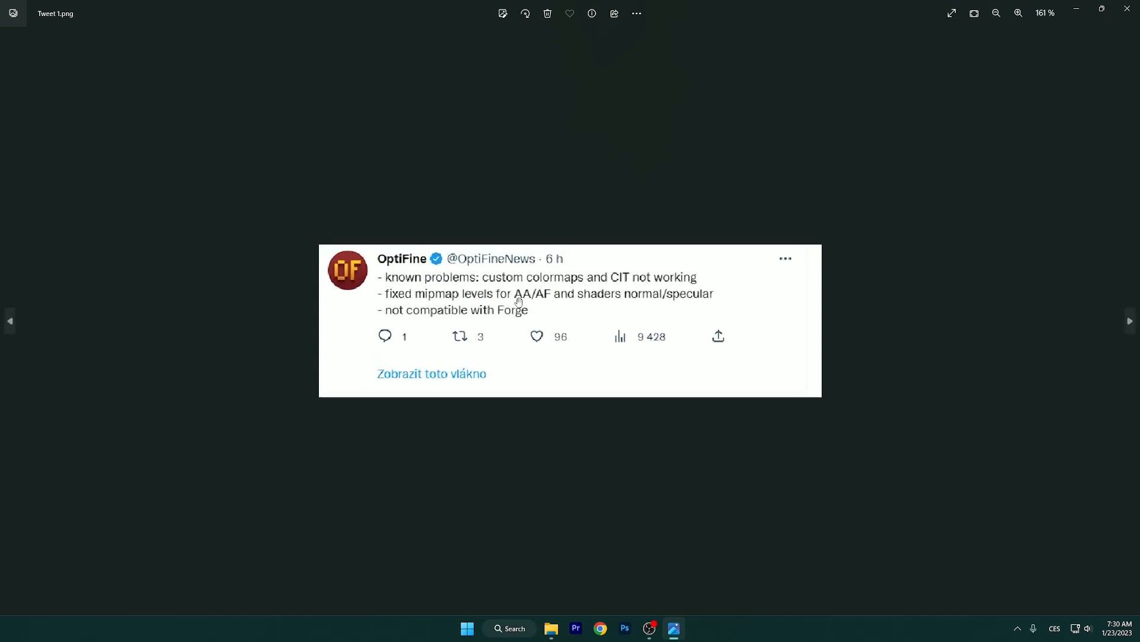
{"action": "left_click", "coordinate": [1018, 14]}
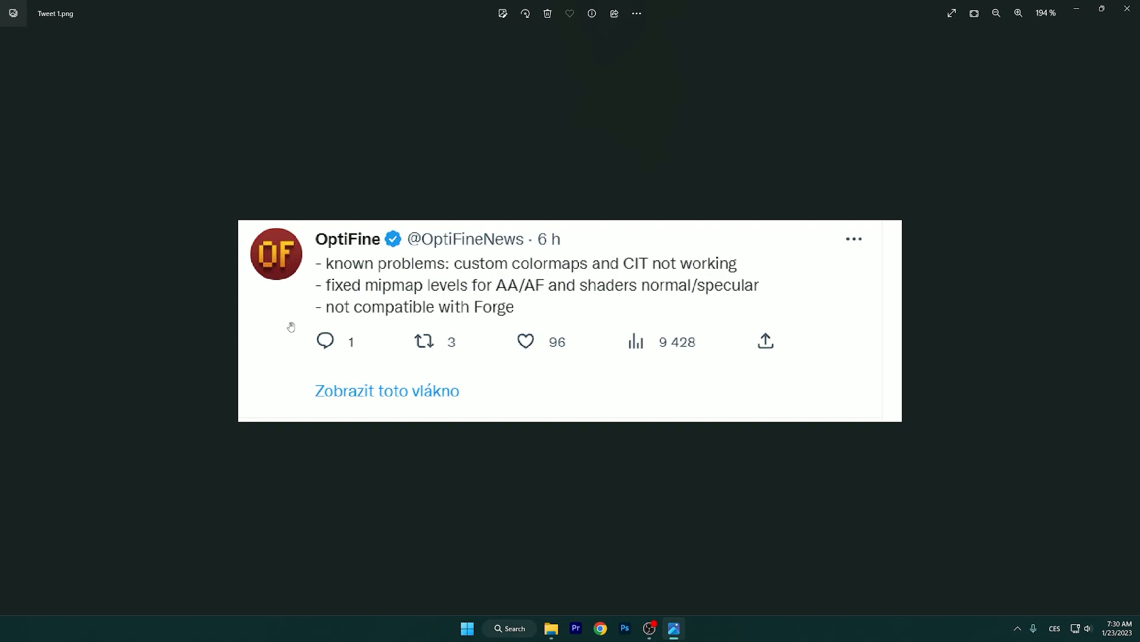
{"action": "mouse_move", "coordinate": [339, 321]}
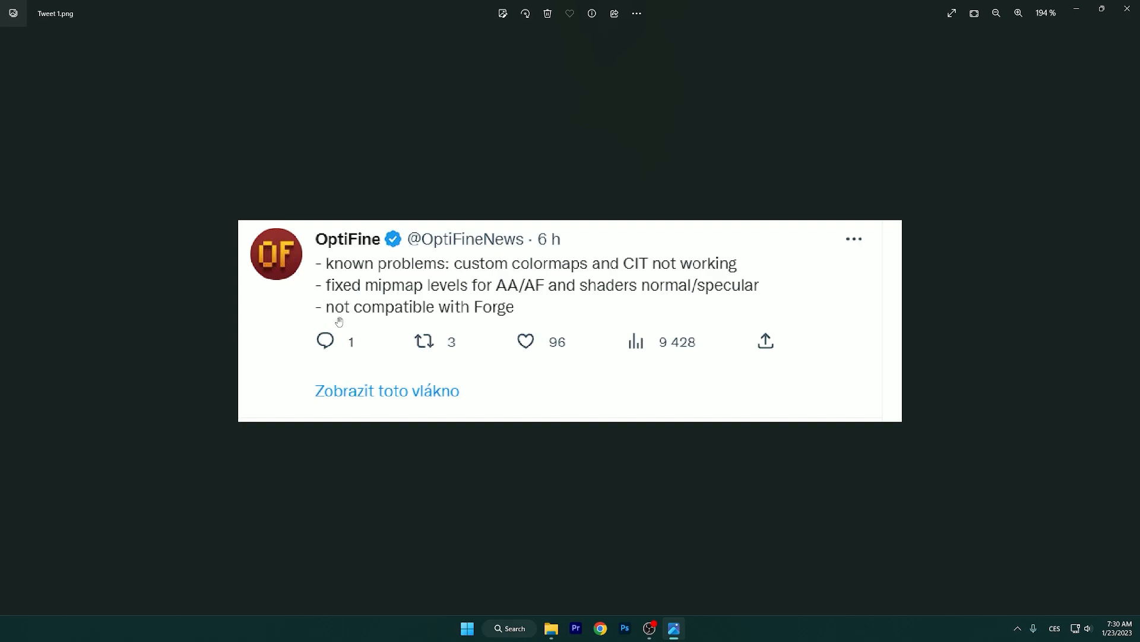
{"action": "mouse_move", "coordinate": [491, 313]}
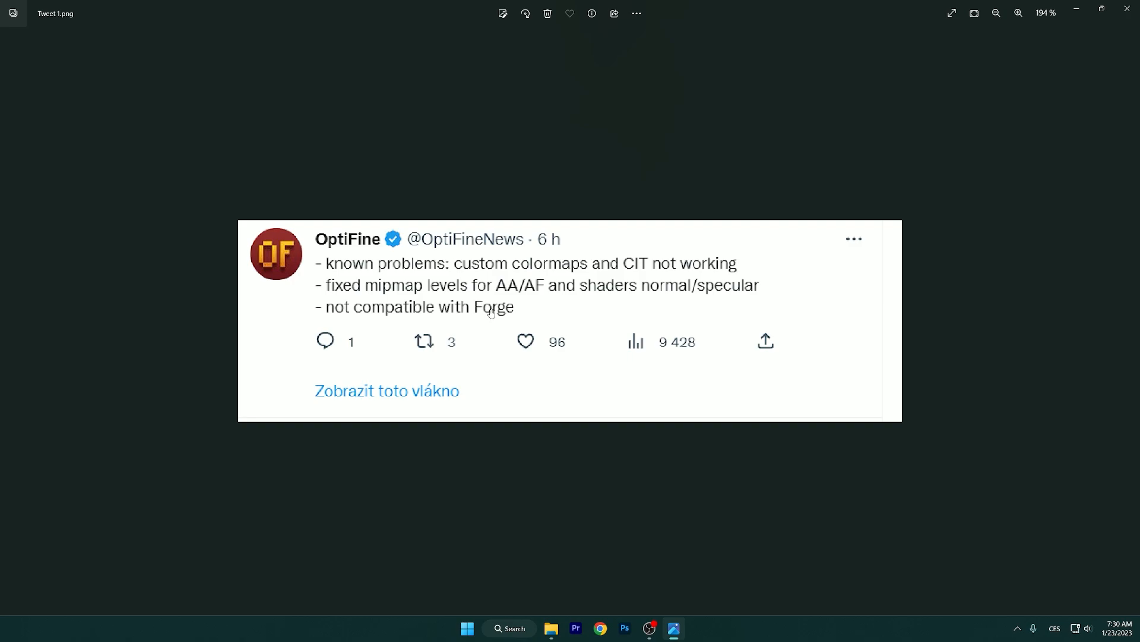
{"action": "mouse_move", "coordinate": [412, 309]}
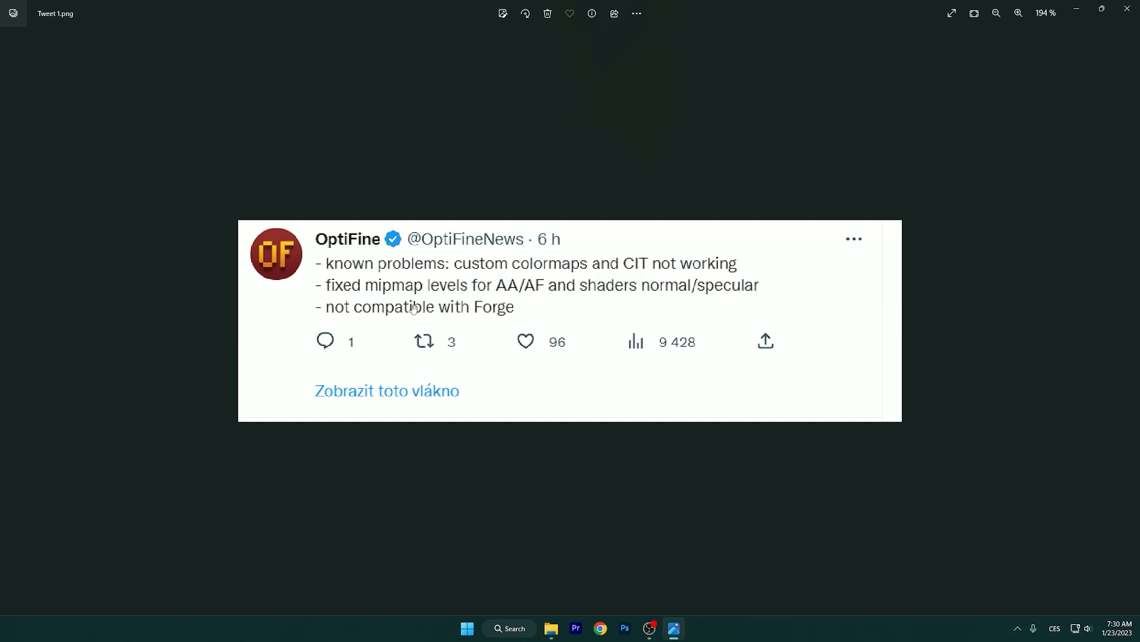
{"action": "mouse_move", "coordinate": [427, 295]}
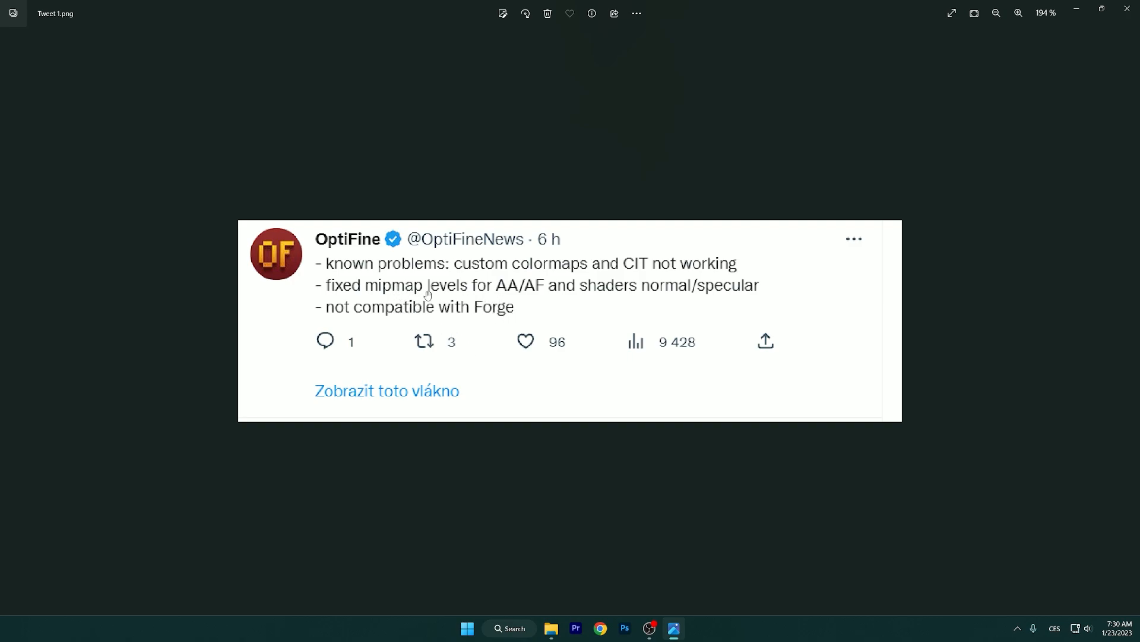
{"action": "mouse_move", "coordinate": [1128, 8]}
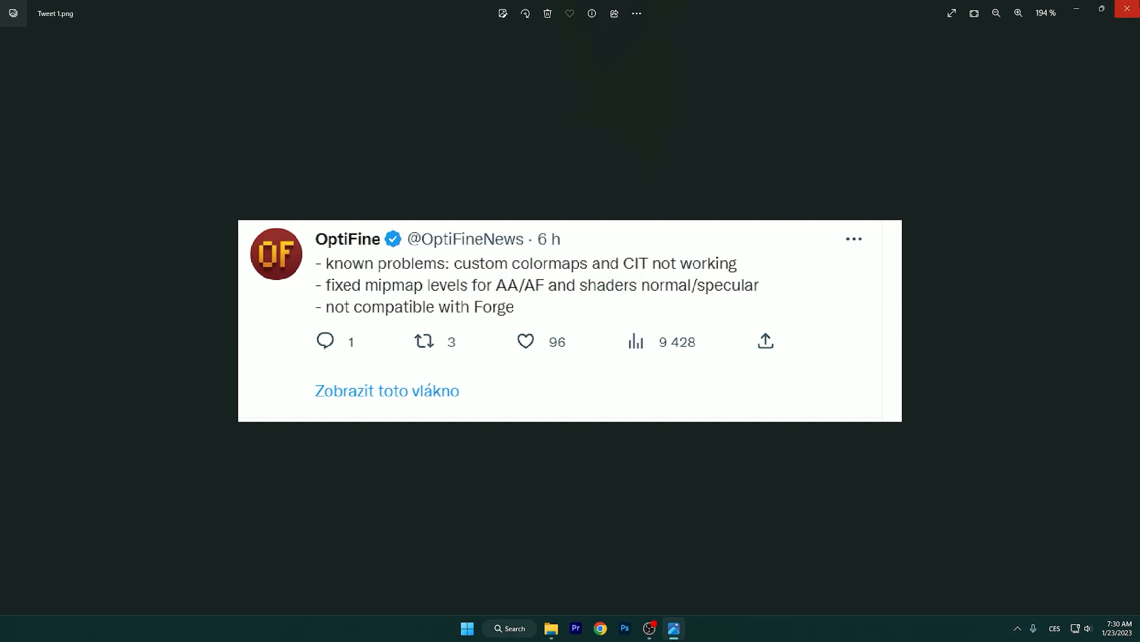
{"action": "left_click", "coordinate": [1127, 8]}
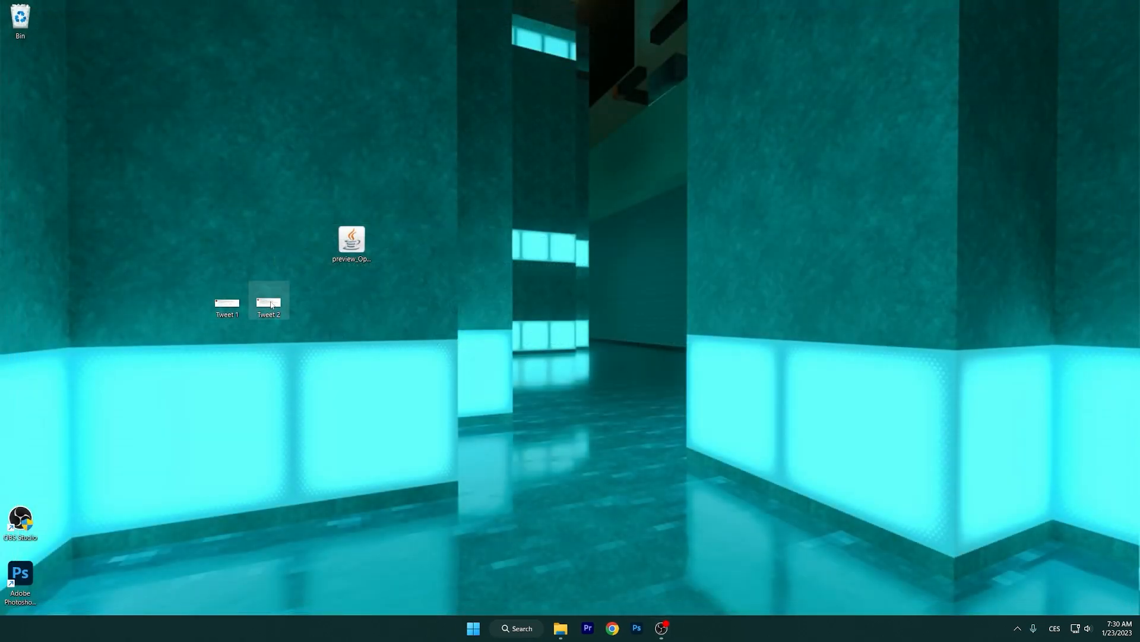
{"action": "double_click", "coordinate": [269, 298]}
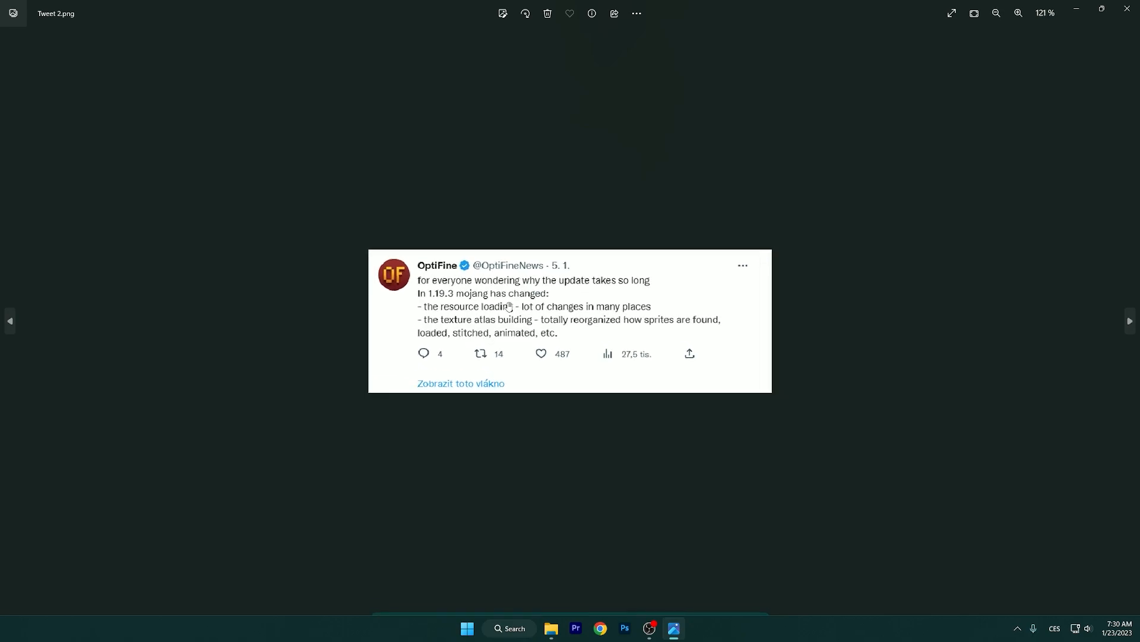
{"action": "left_click", "coordinate": [1018, 13]}
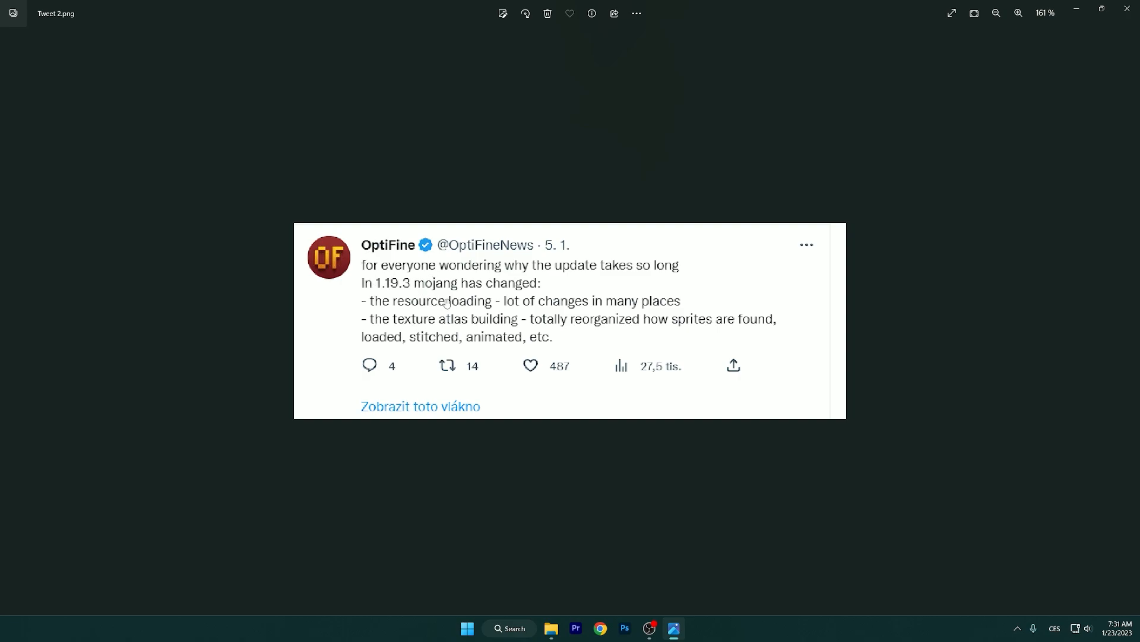
{"action": "mouse_move", "coordinate": [512, 244]}
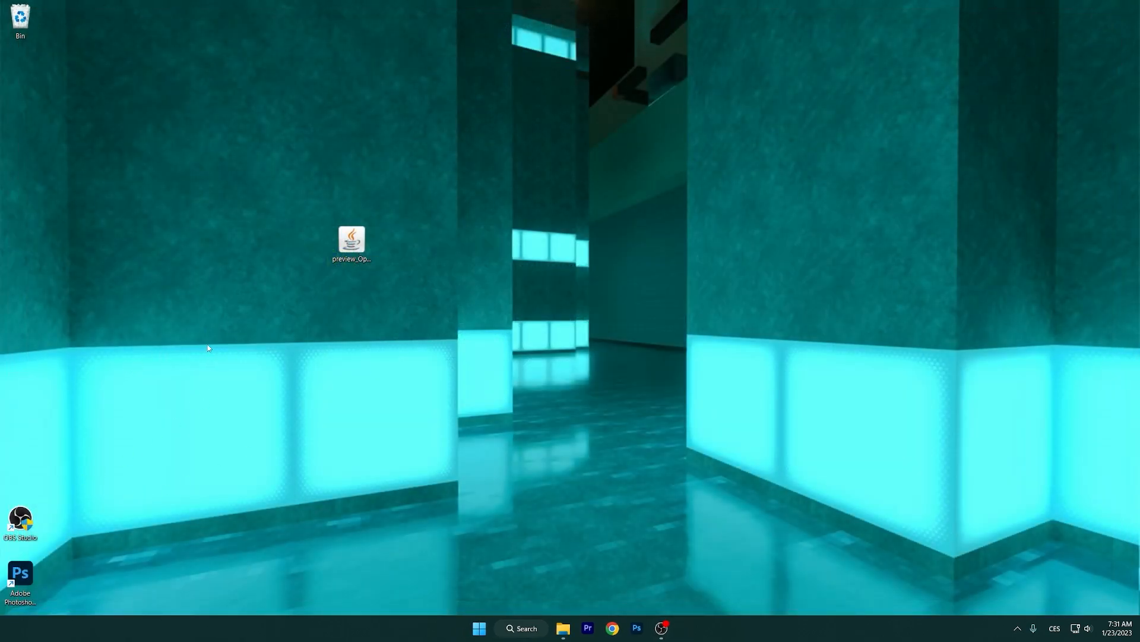
Launch the Minecraft Launcher from its desktop icon.
{"action": "left_click", "coordinate": [351, 244]}
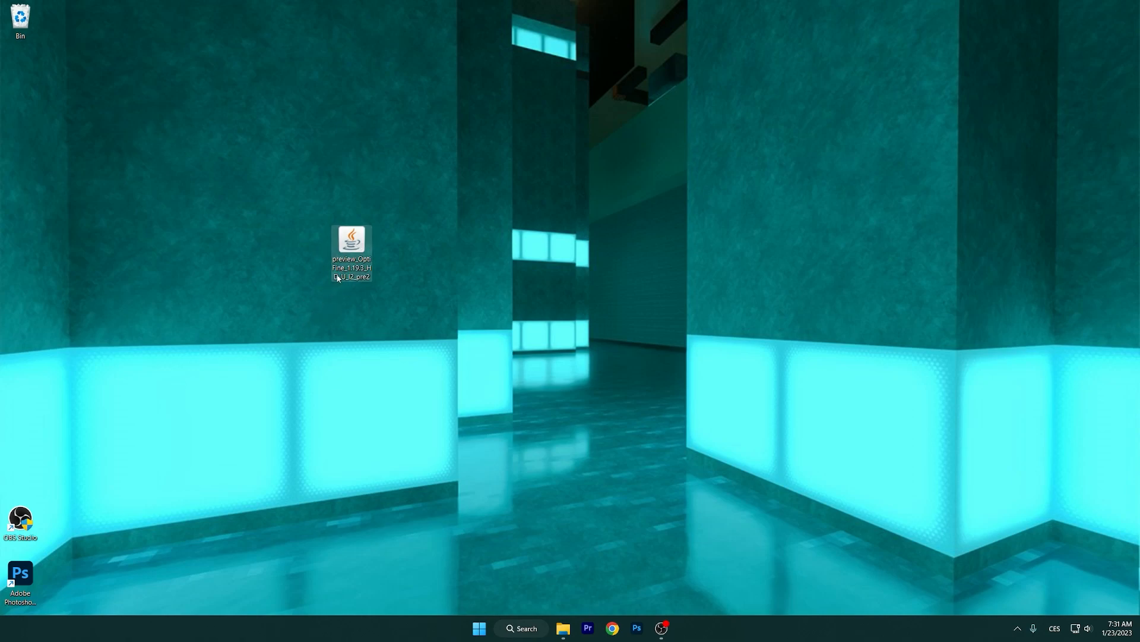
{"action": "mouse_move", "coordinate": [306, 224]}
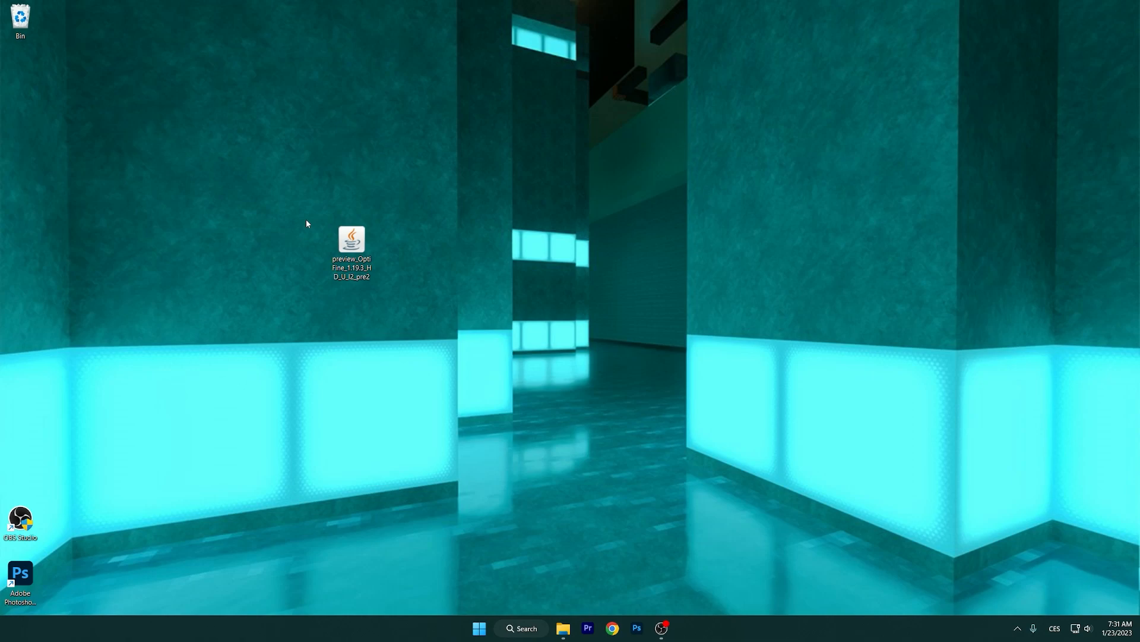
{"action": "left_click", "coordinate": [351, 247]}
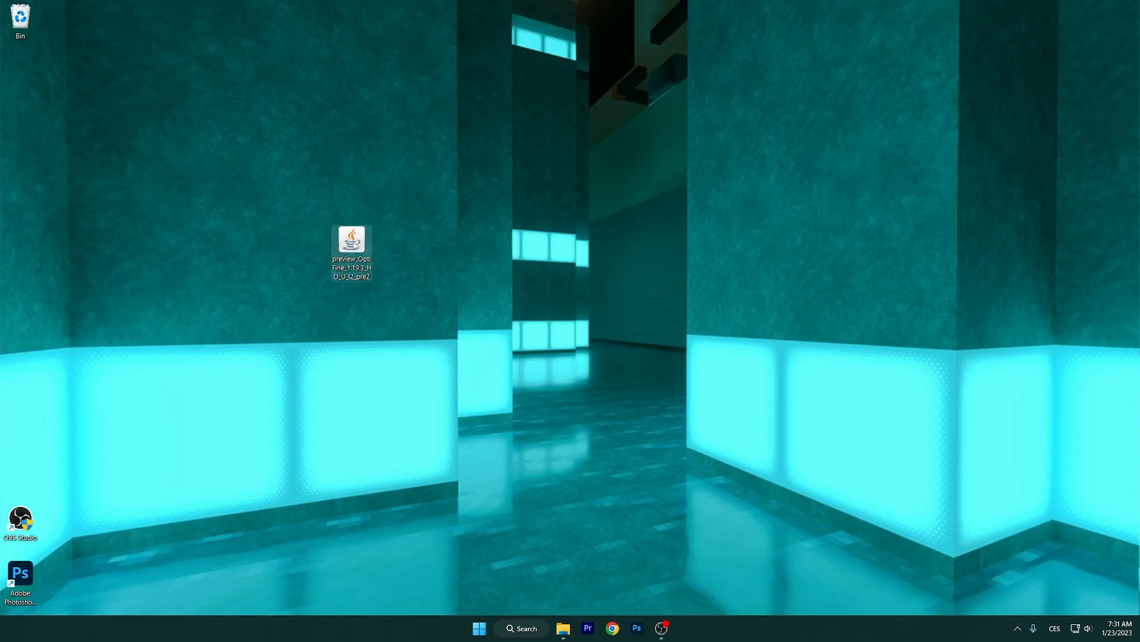
{"action": "mouse_move", "coordinate": [351, 244]}
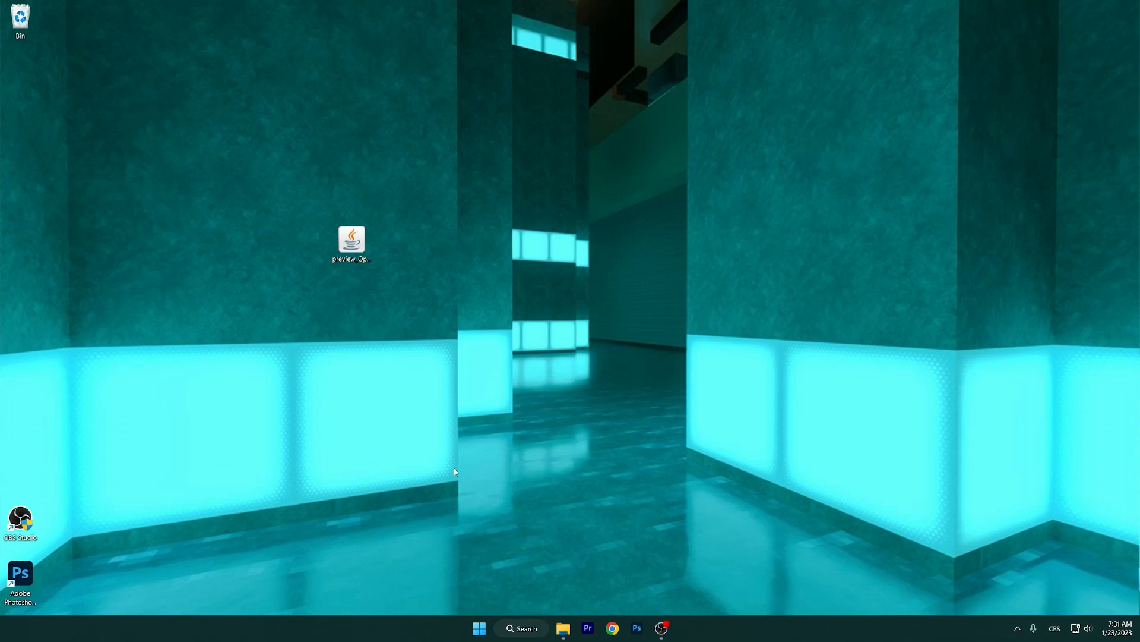
{"action": "mouse_move", "coordinate": [468, 480]}
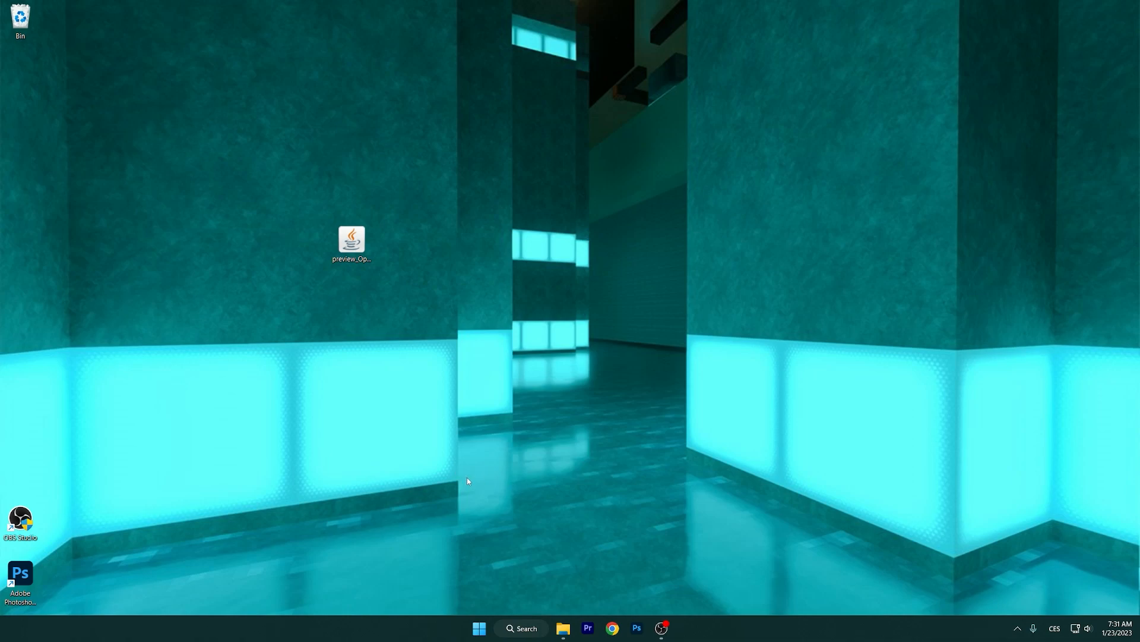
{"action": "double_click", "coordinate": [351, 241]}
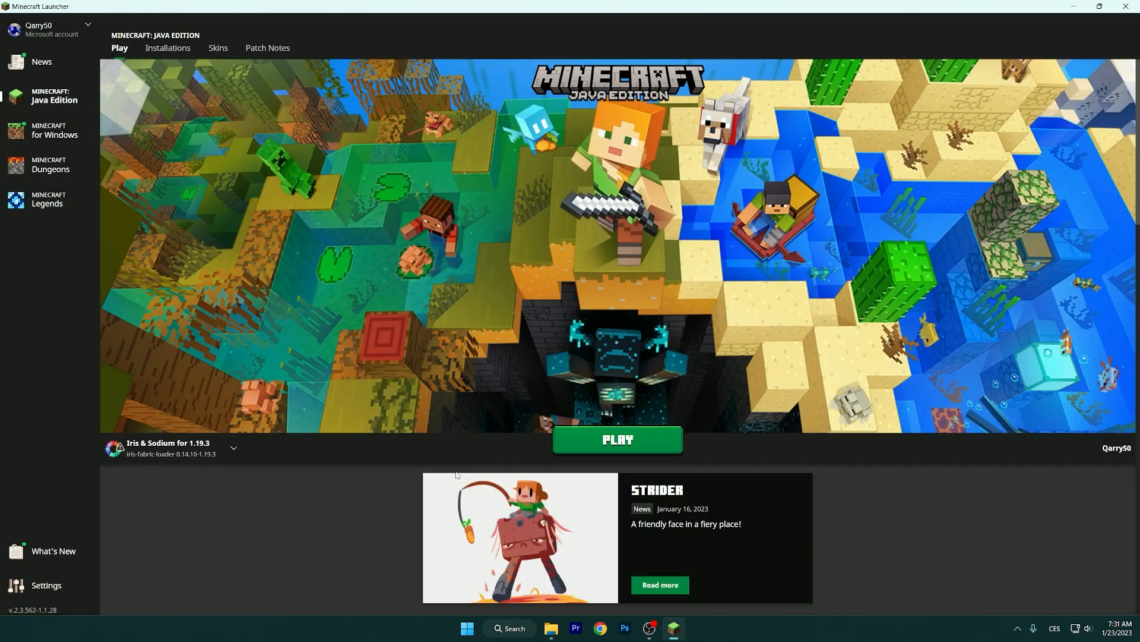
Switch the play profile to Latest release 1.19.3 and launch the game.
{"action": "left_click", "coordinate": [234, 447]}
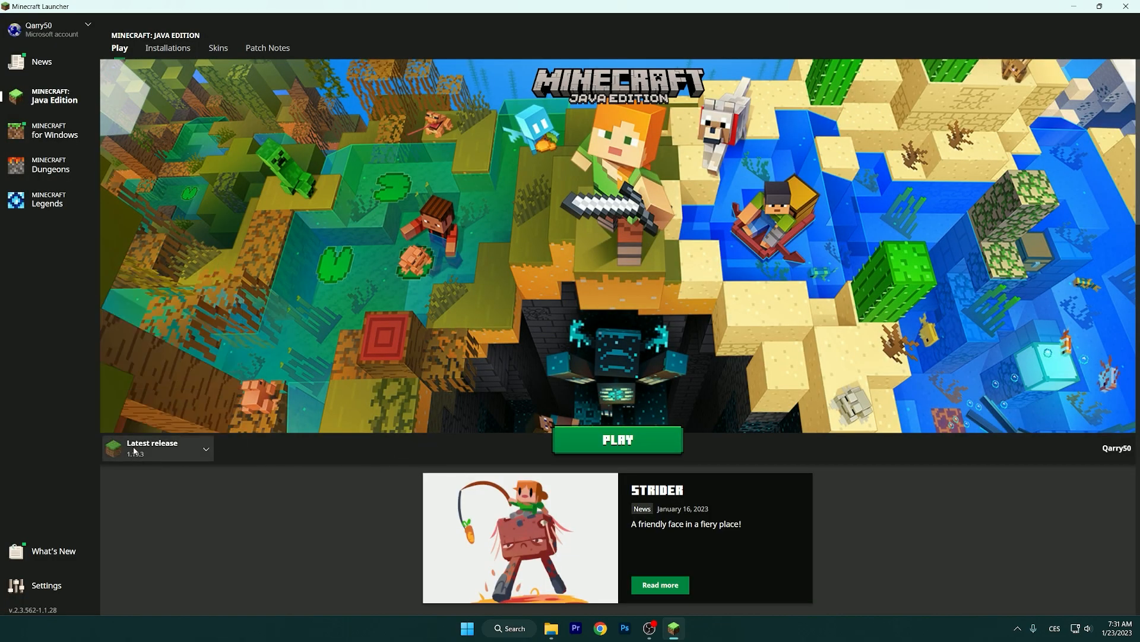
{"action": "mouse_move", "coordinate": [557, 441]}
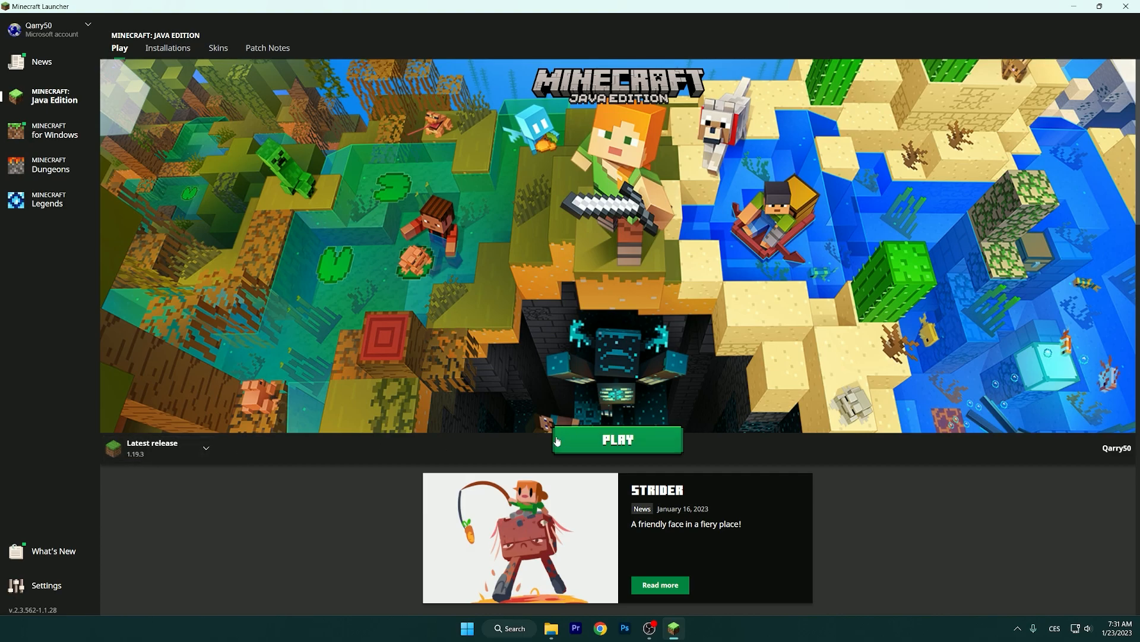
{"action": "left_click", "coordinate": [617, 440]}
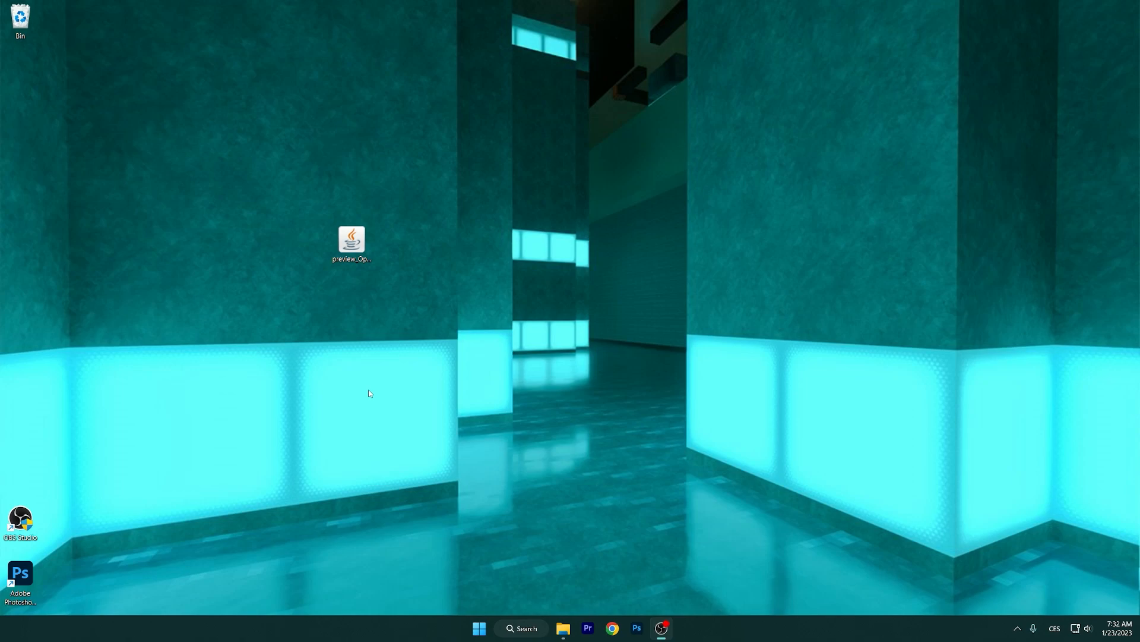
Close the running Minecraft 1.19.3 game window.
{"action": "double_click", "coordinate": [350, 240]}
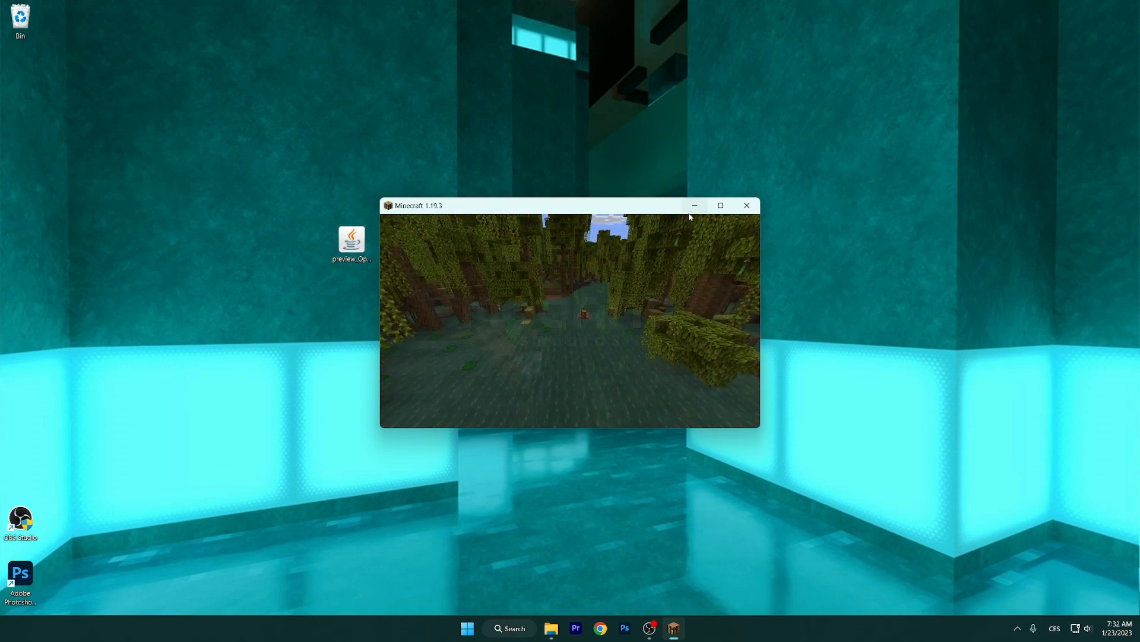
{"action": "left_click", "coordinate": [720, 205]}
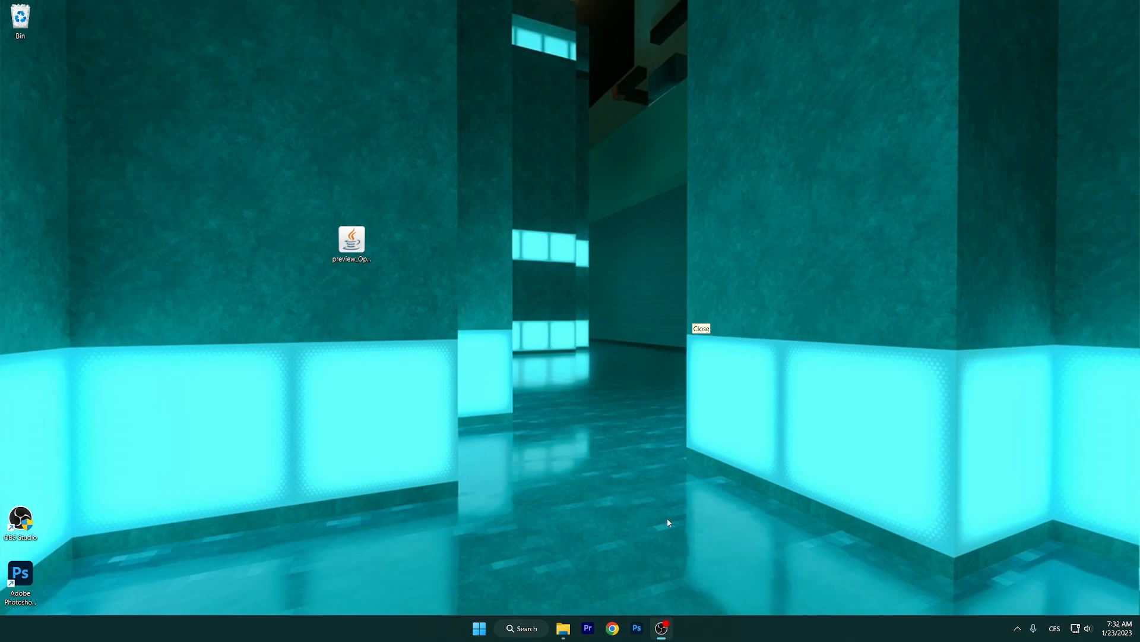
{"action": "left_click", "coordinate": [521, 628]}
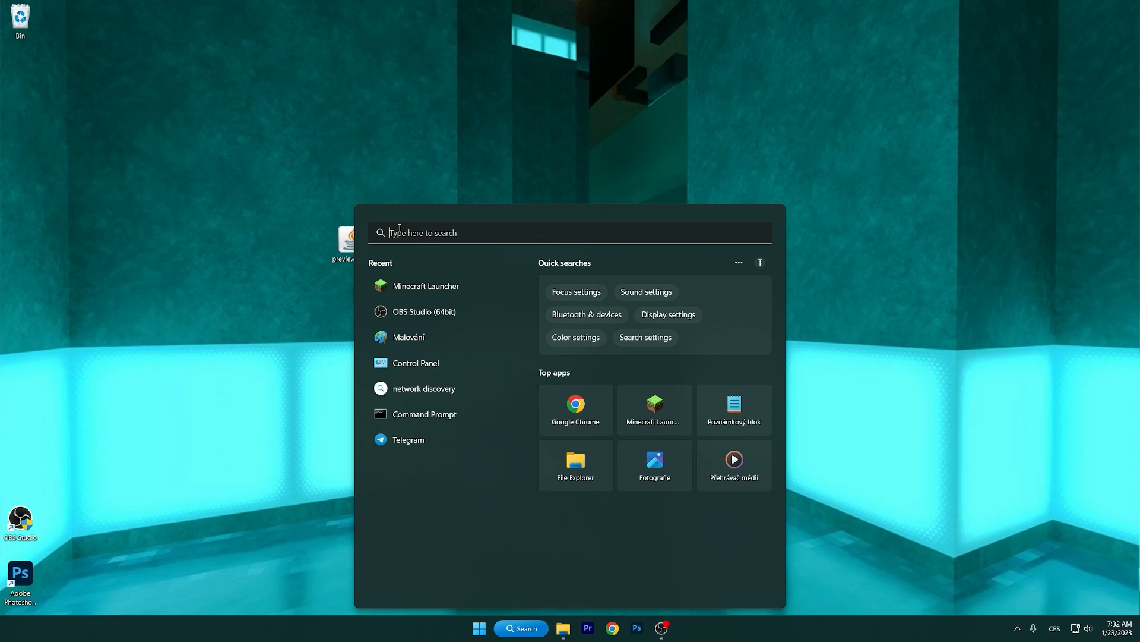
Search %appdata% to open the Roaming folder in File Explorer.
{"action": "type", "text": "%appdata%"}
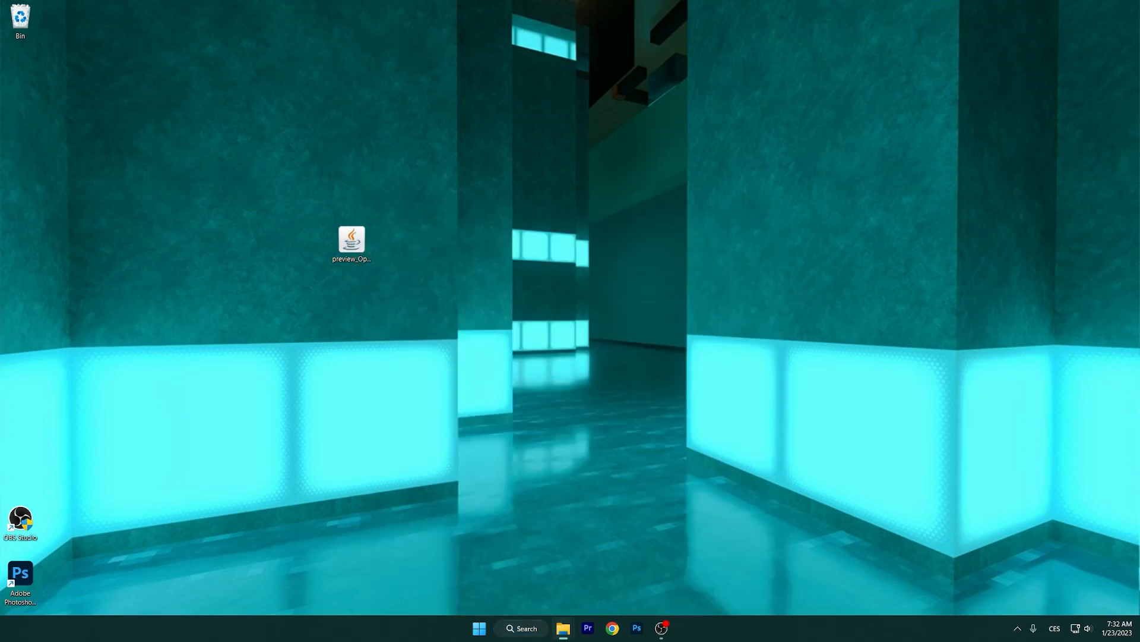
{"action": "left_click", "coordinate": [563, 628]}
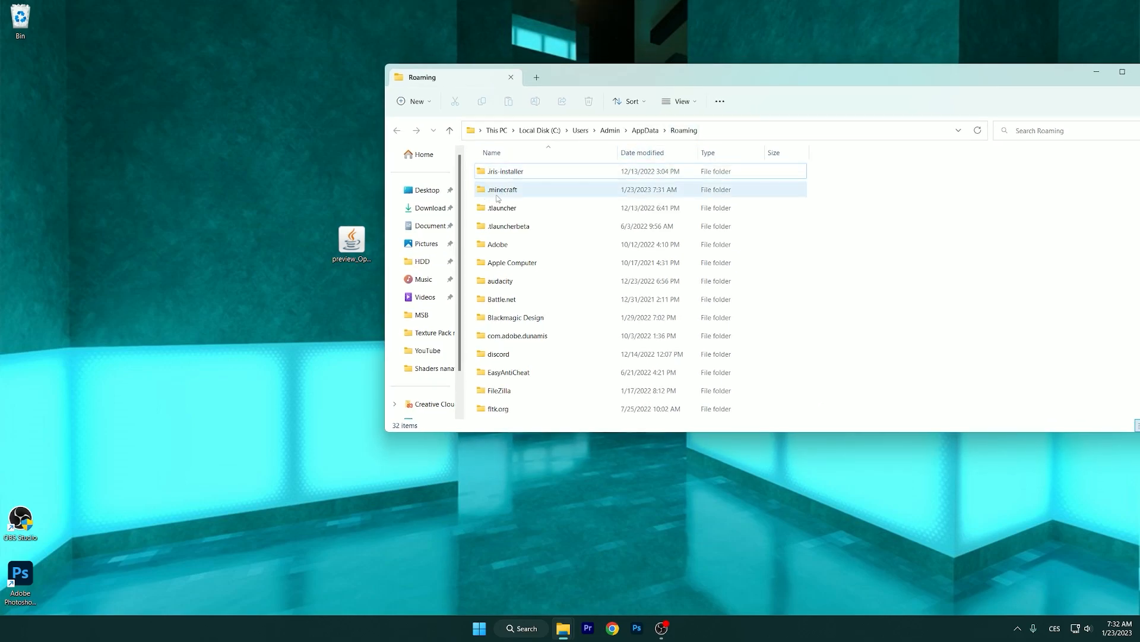
Open the .minecraft folder and then its versions subfolder.
{"action": "double_click", "coordinate": [502, 189]}
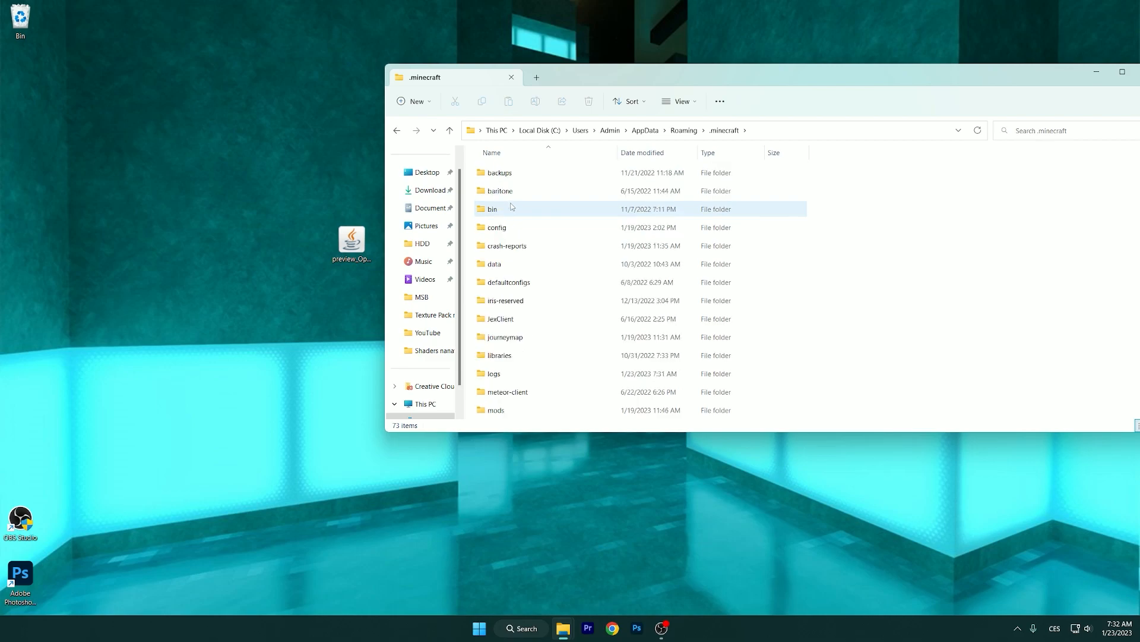
{"action": "scroll", "scroll_direction": "down", "scroll_amount": 3}
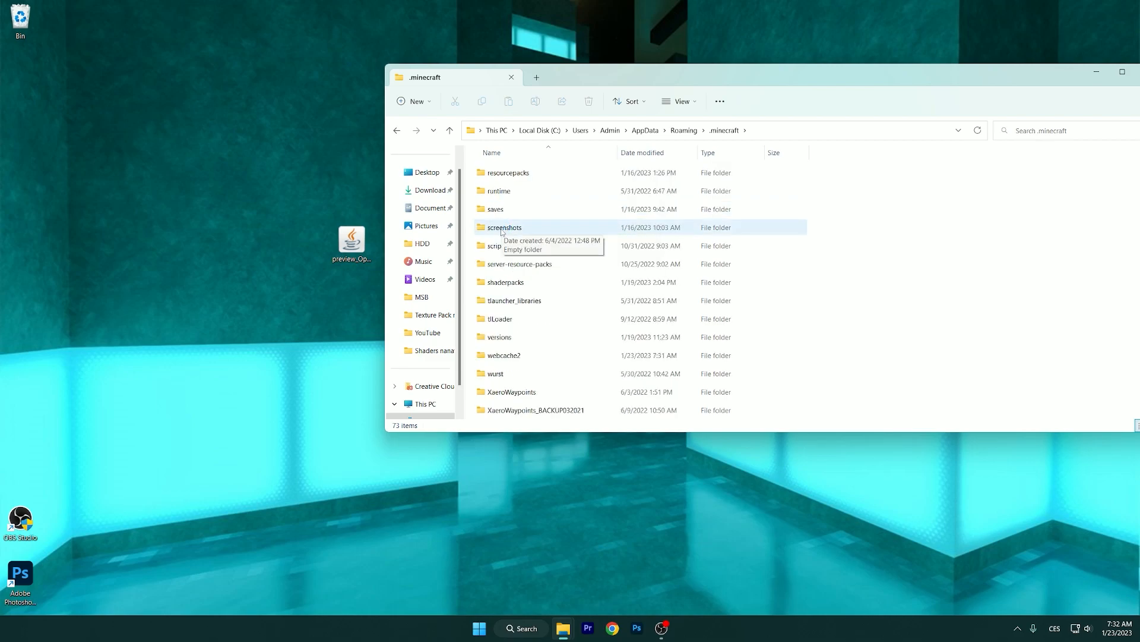
{"action": "double_click", "coordinate": [499, 336]}
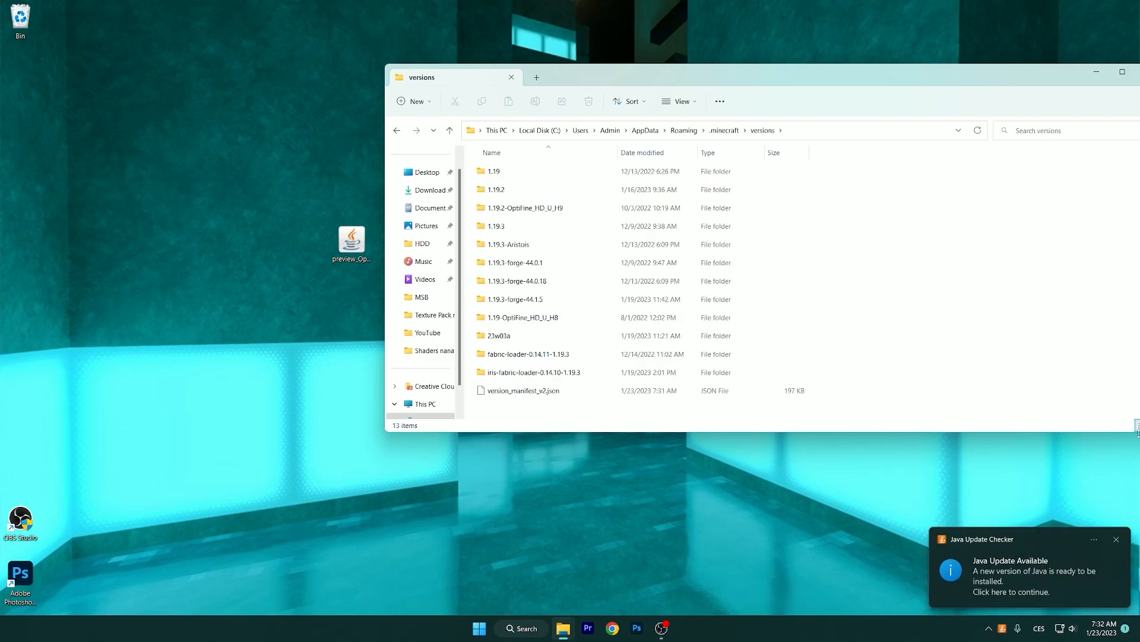
{"action": "left_click", "coordinate": [1117, 538]}
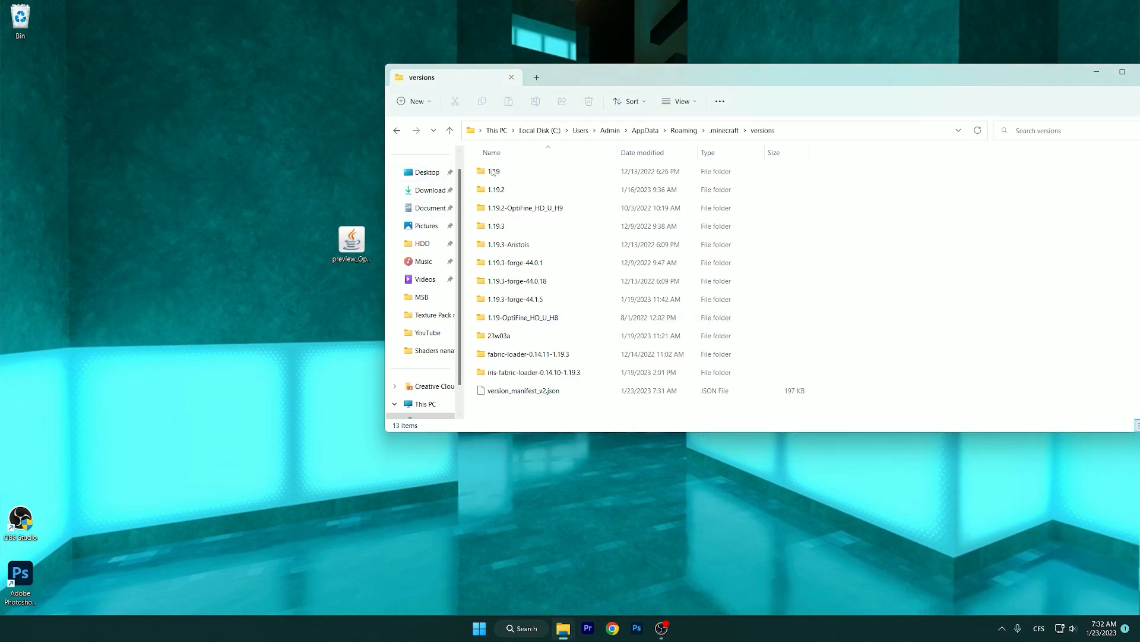
{"action": "mouse_move", "coordinate": [483, 298]}
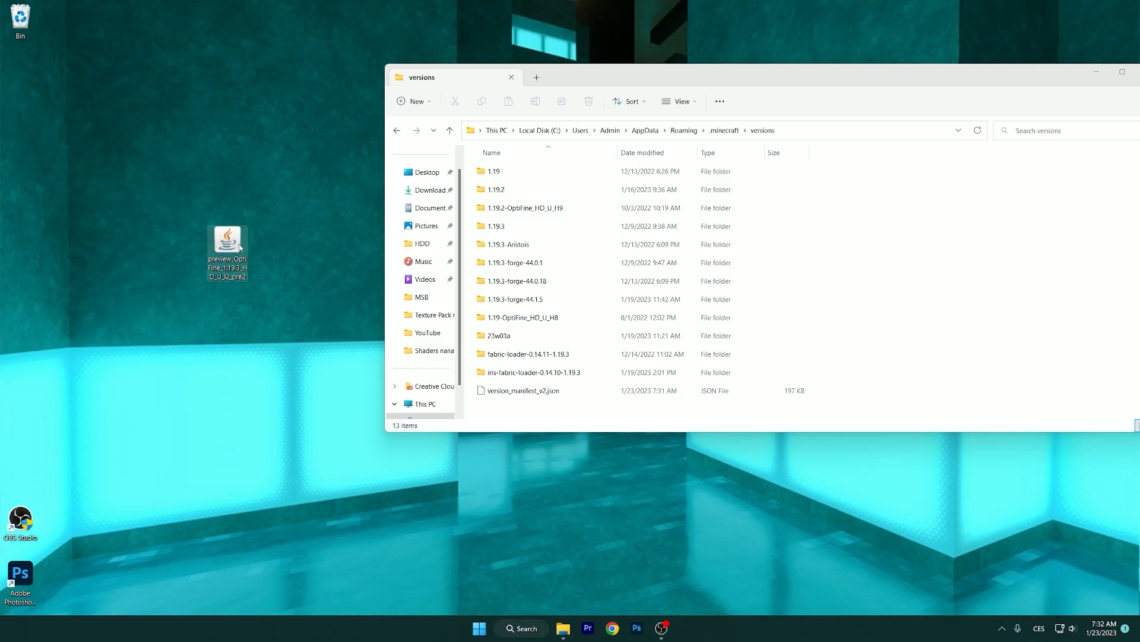
Run the OptiFine HD Ultra I2 pre2 installer and install into the Minecraft folder.
{"action": "double_click", "coordinate": [227, 238]}
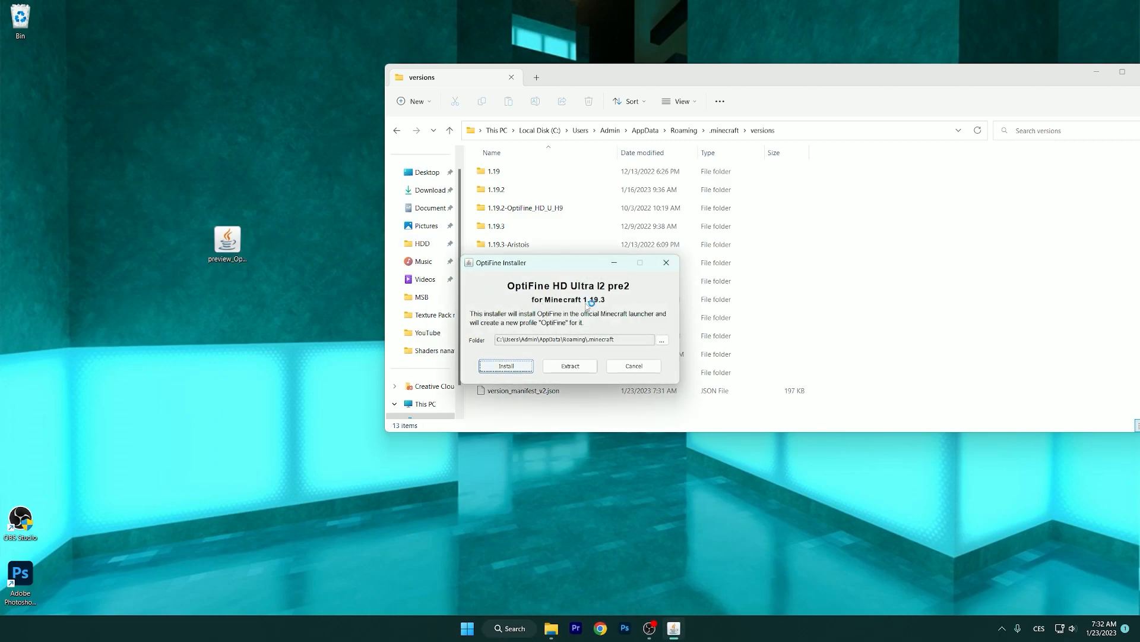
{"action": "mouse_move", "coordinate": [522, 291]}
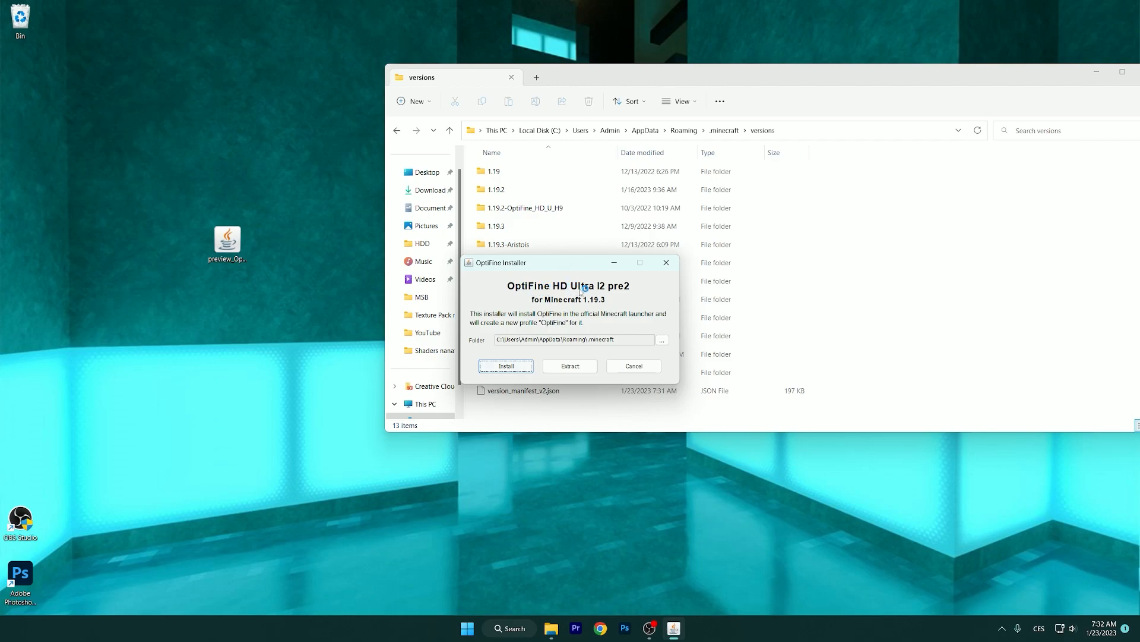
{"action": "mouse_move", "coordinate": [589, 305]}
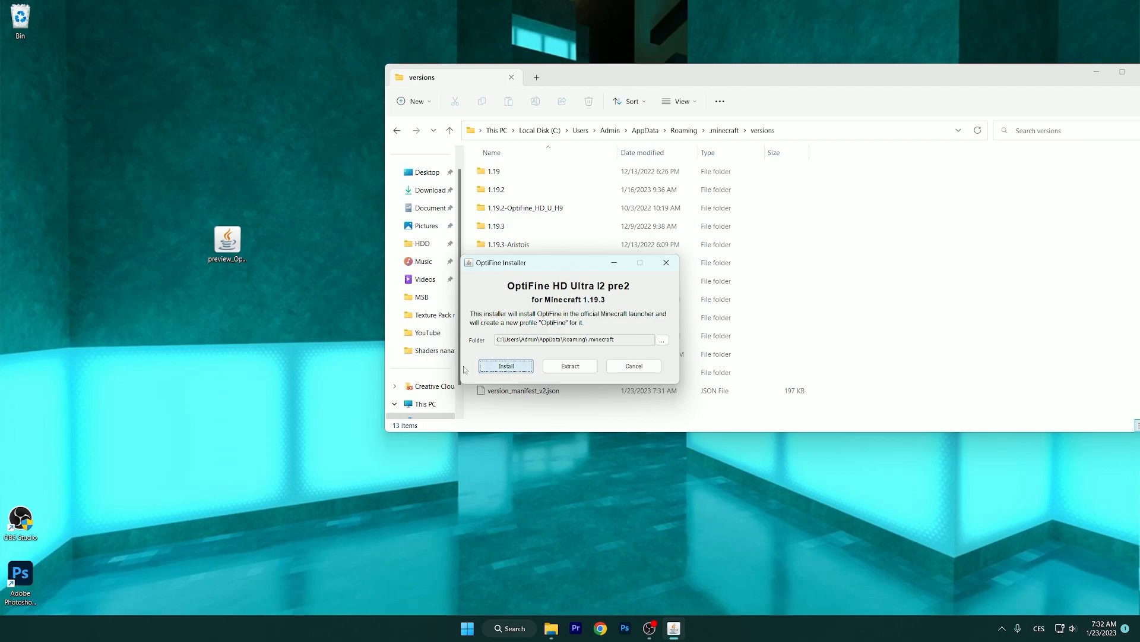
{"action": "left_click", "coordinate": [506, 365]}
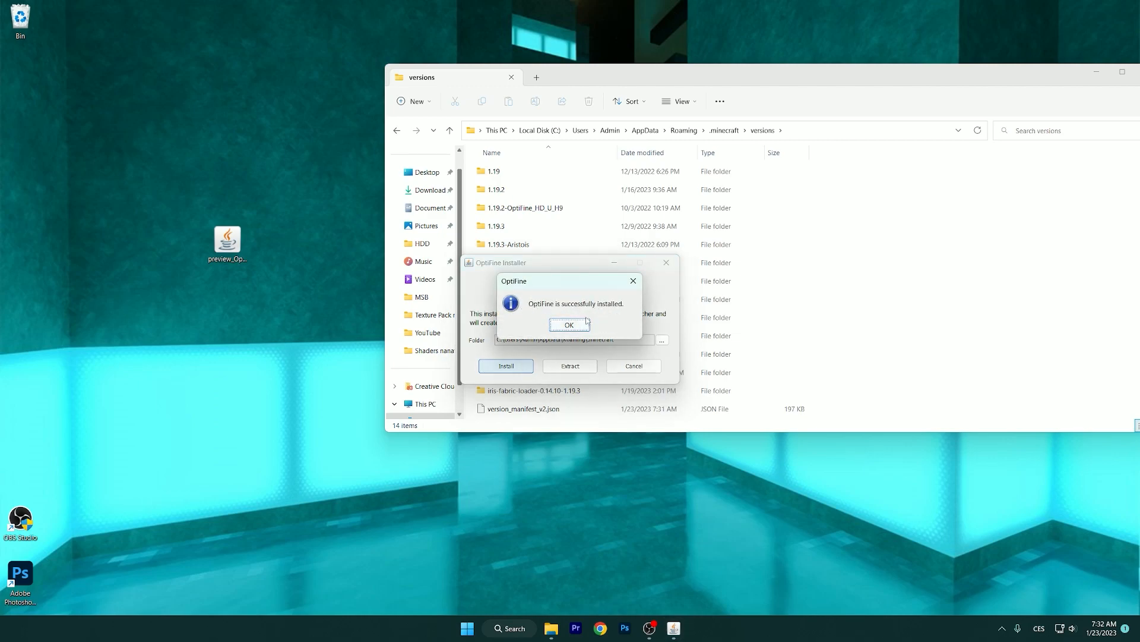
Dismiss the success message, select the new 1.19.3-OptiFine_HD_U_I2_pre2 folder, and close Explorer.
{"action": "left_click", "coordinate": [570, 324]}
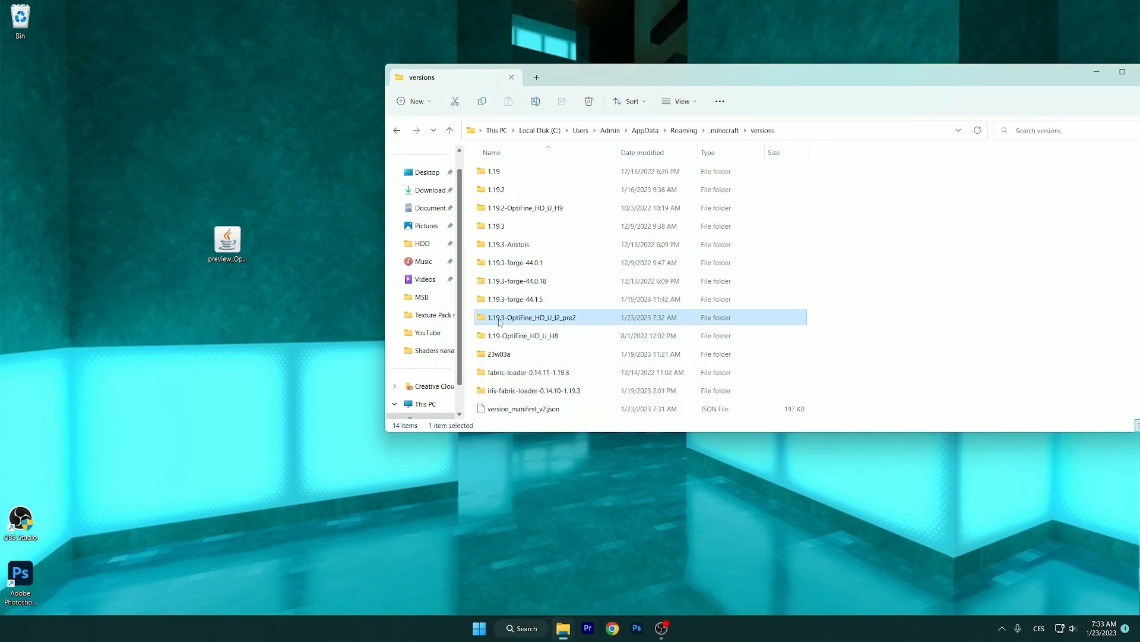
{"action": "left_click", "coordinate": [516, 280]}
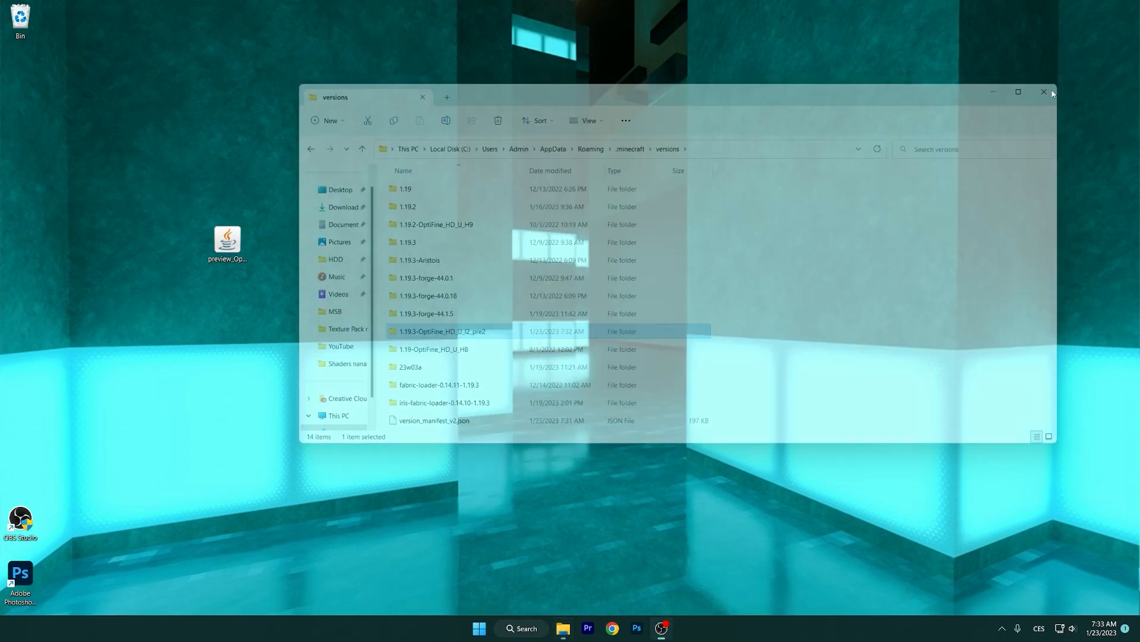
{"action": "left_click", "coordinate": [1045, 92]}
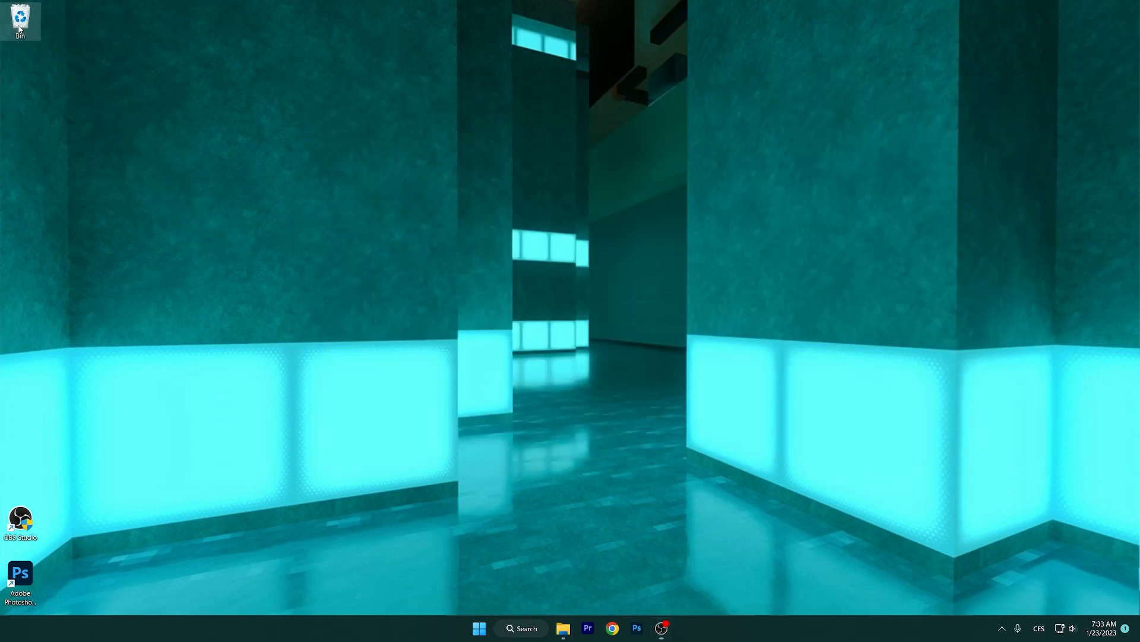
Reopen the Minecraft Launcher from Windows search.
{"action": "left_click", "coordinate": [520, 628]}
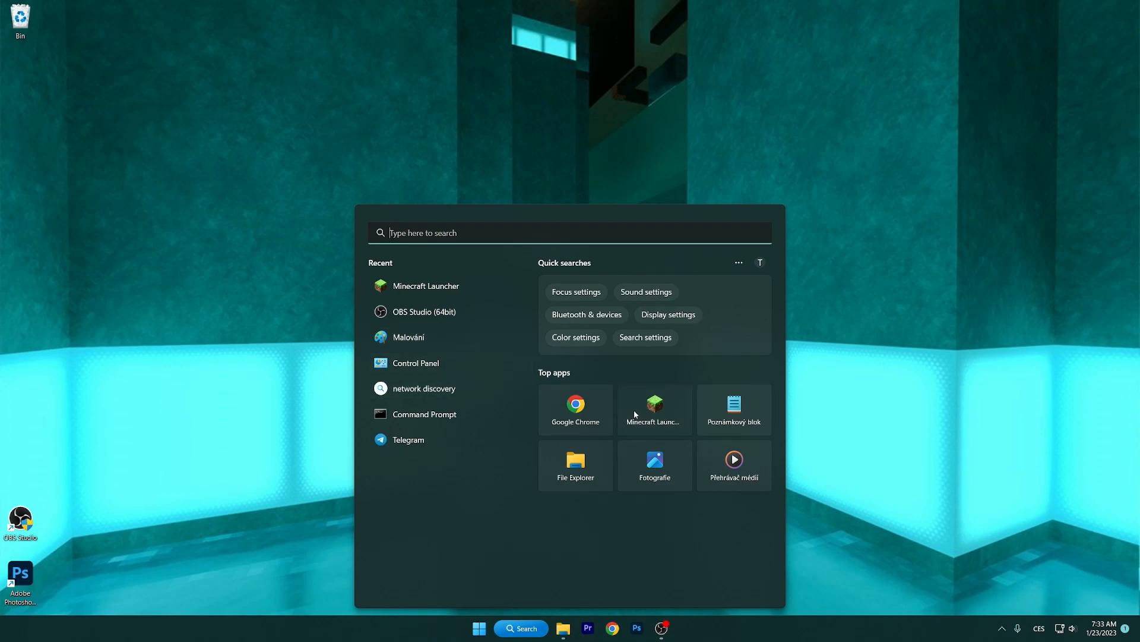
{"action": "left_click", "coordinate": [653, 405]}
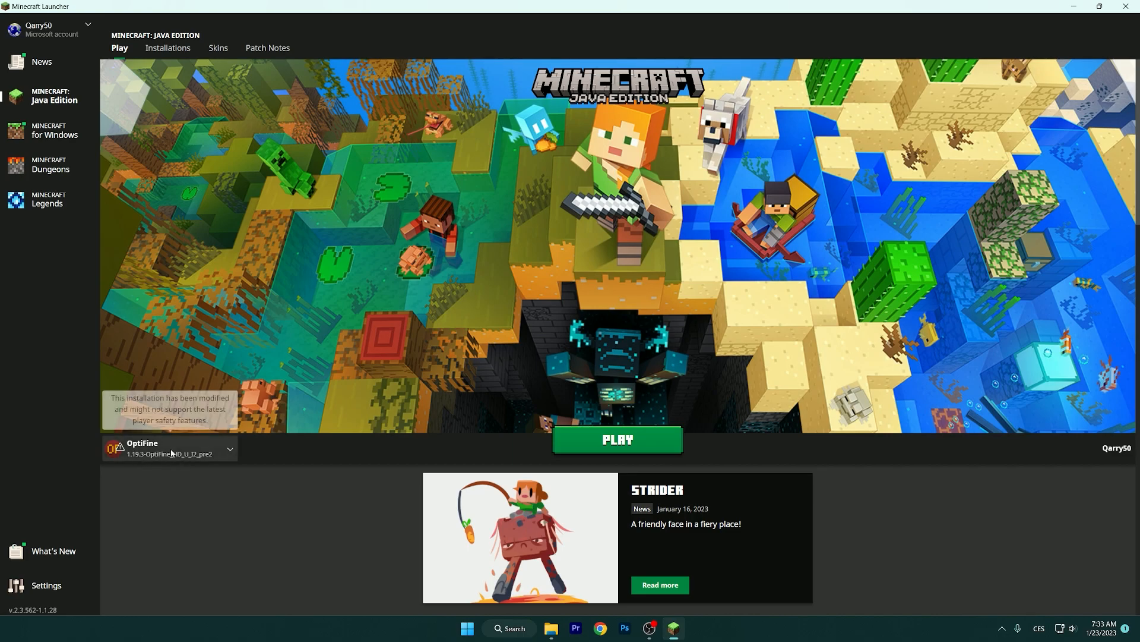
{"action": "mouse_move", "coordinate": [178, 48]}
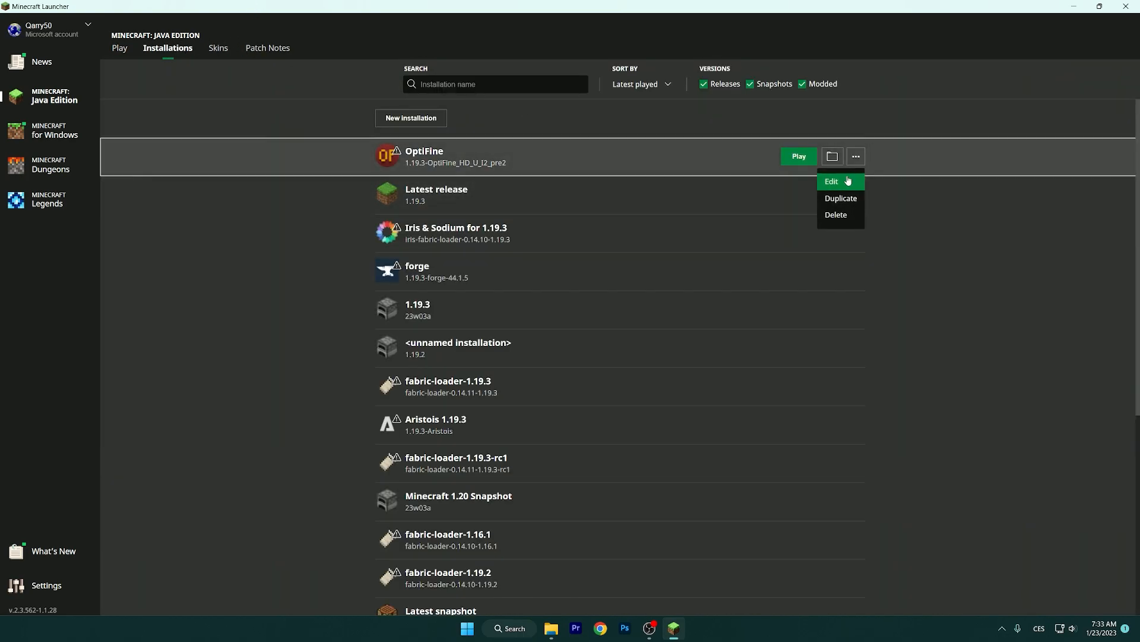
Save the OptiFine installation's settings and launch it past the modified-installation warning.
{"action": "left_click", "coordinate": [832, 181]}
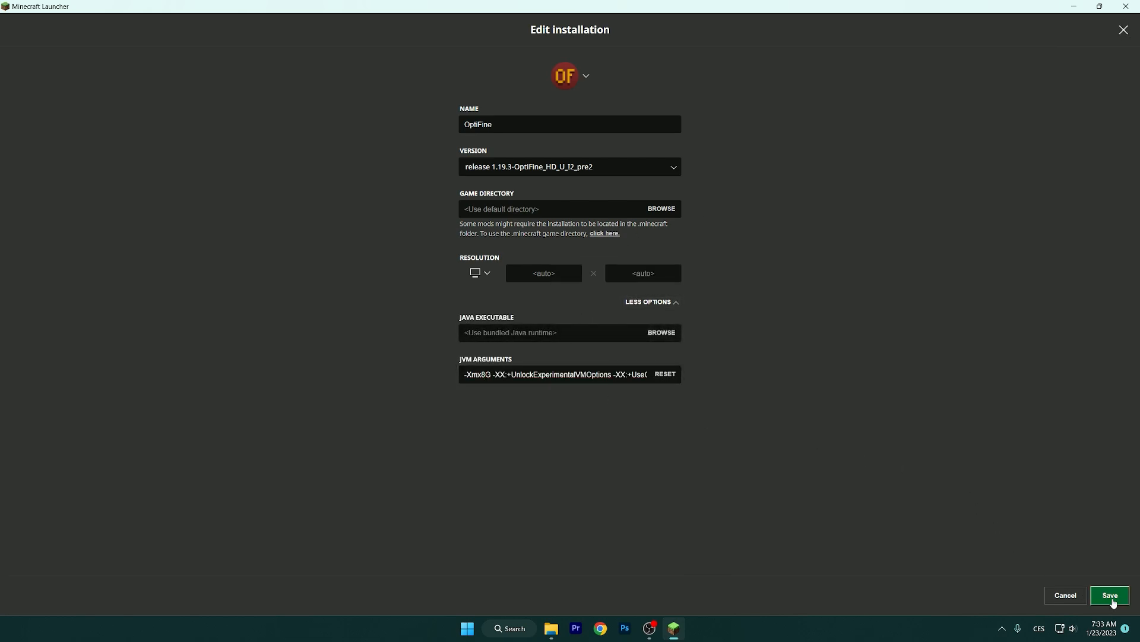
{"action": "left_click", "coordinate": [1109, 595]}
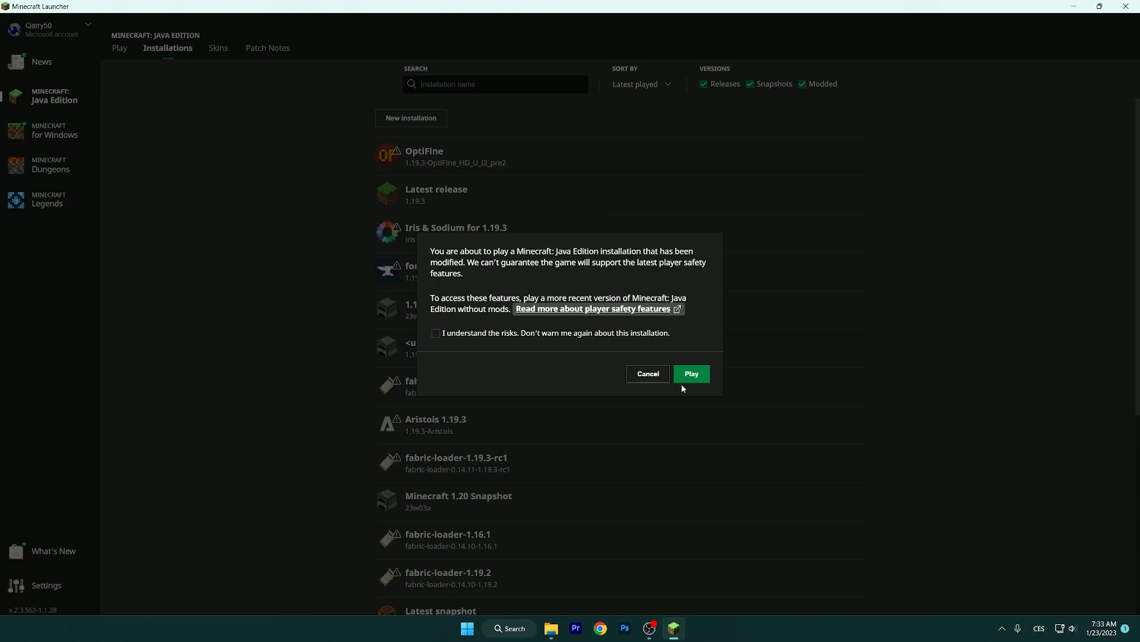
{"action": "left_click", "coordinate": [690, 373]}
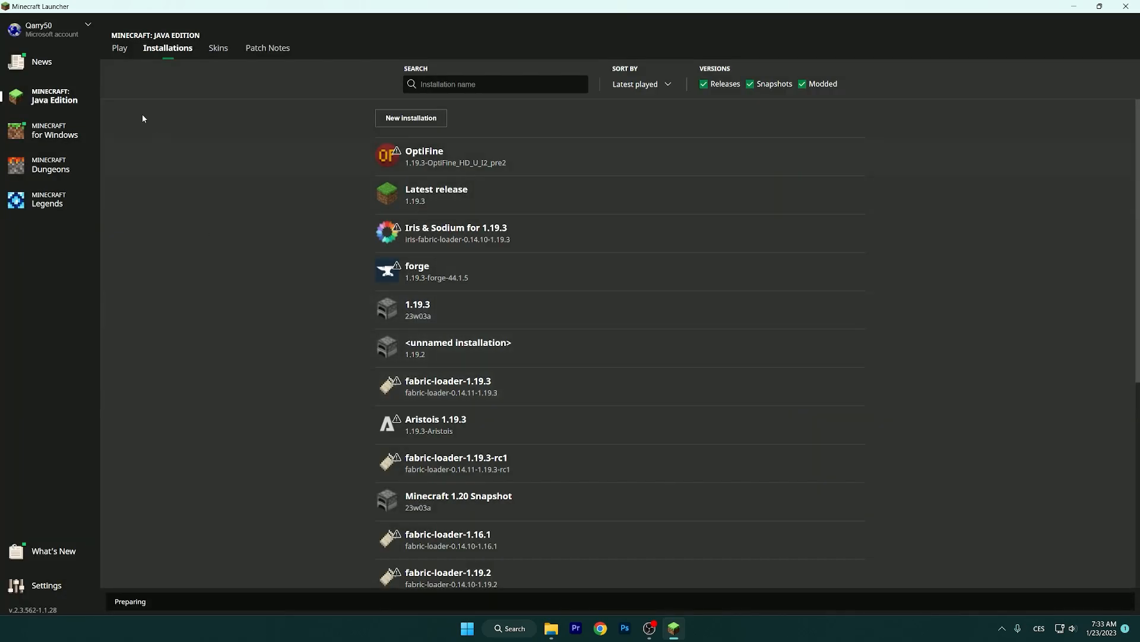
{"action": "left_click", "coordinate": [119, 48]}
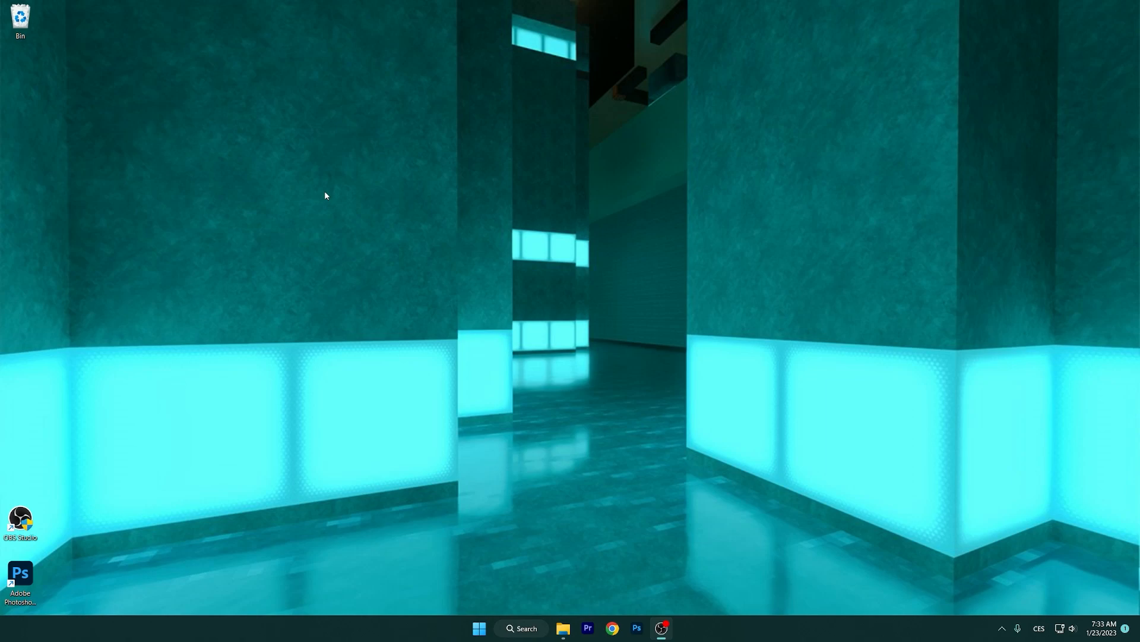
Maximize the game window, pick the singleplayer village world, and accept the downgrade warning.
{"action": "left_click", "coordinate": [661, 627]}
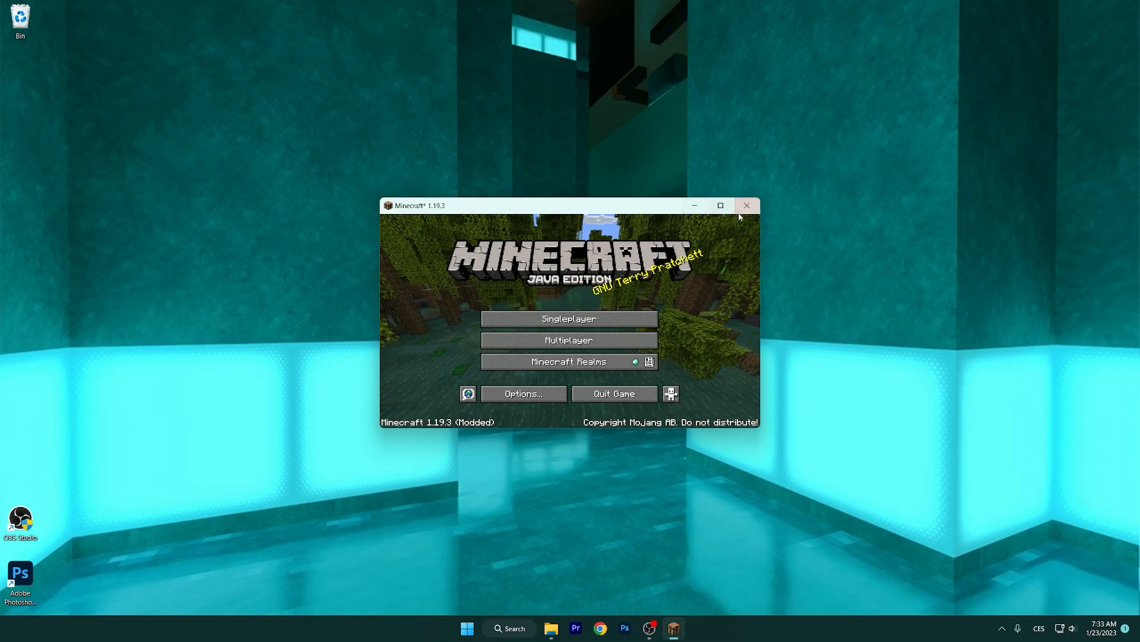
{"action": "left_click", "coordinate": [720, 206]}
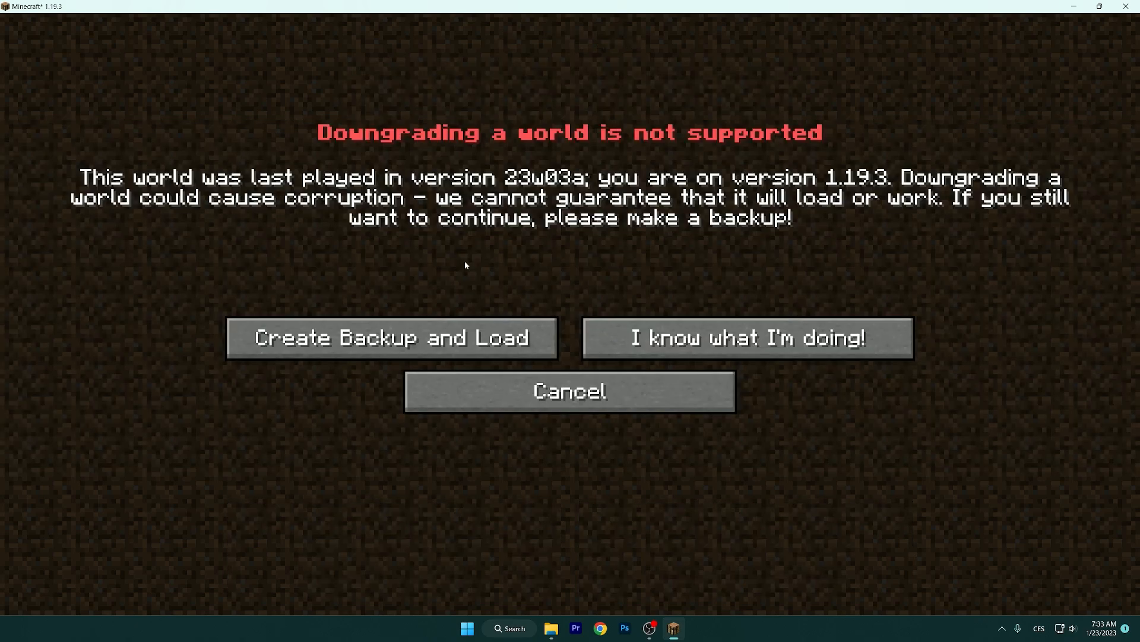
{"action": "left_click", "coordinate": [747, 336]}
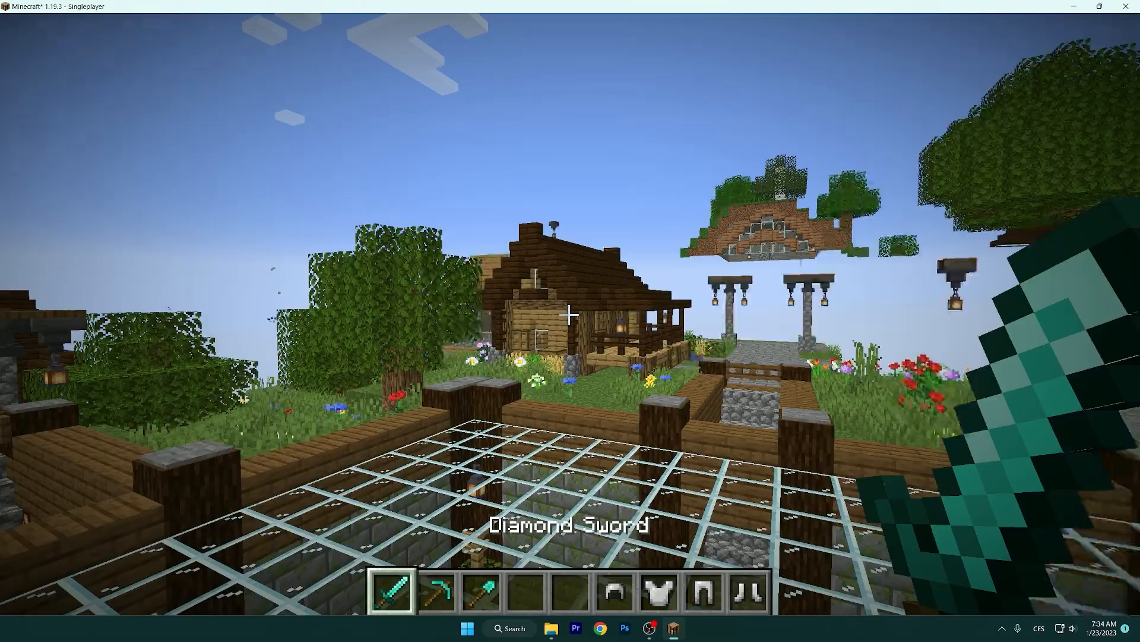
{"action": "mouse_move", "coordinate": [570, 314]}
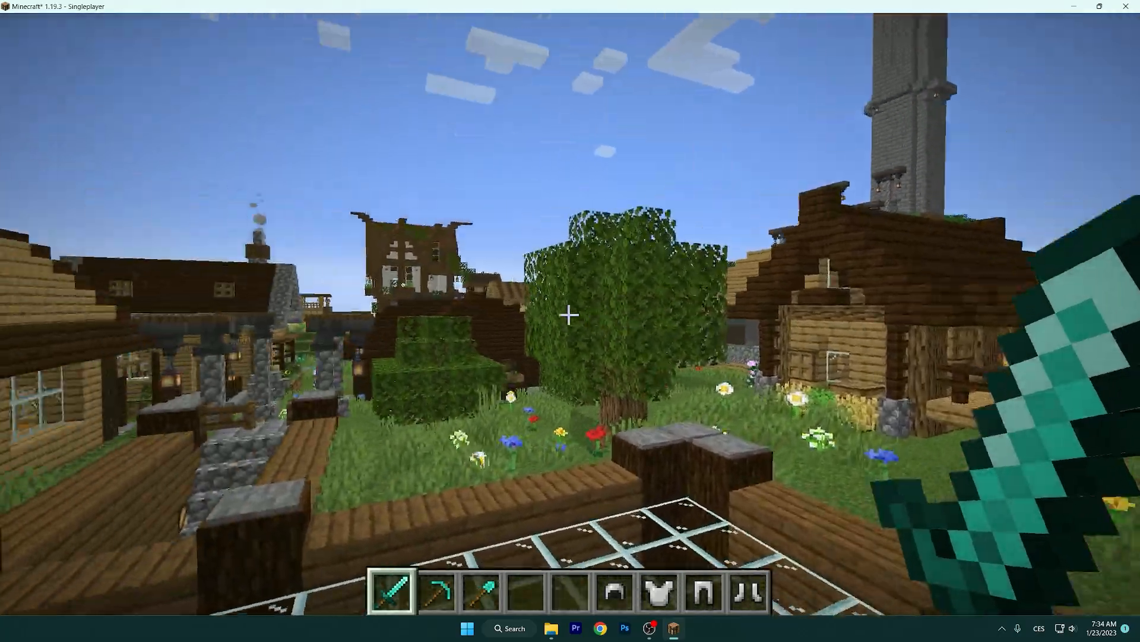
{"action": "mouse_move", "coordinate": [570, 320]}
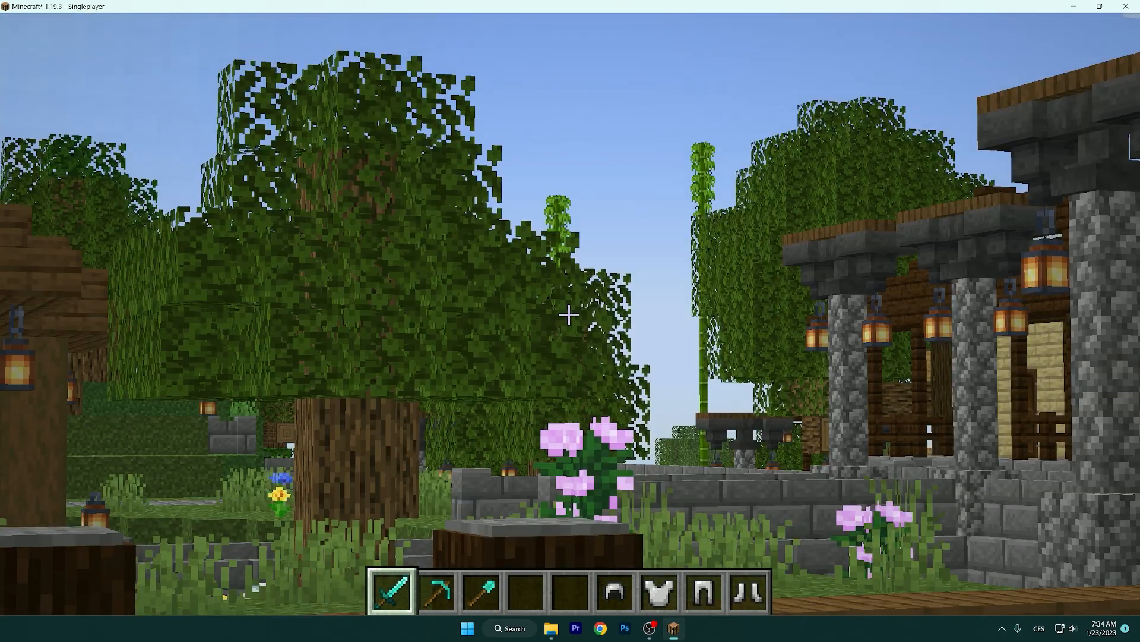
Pause the village world after looking around to reach the game menu.
{"action": "key", "text": "Escape"}
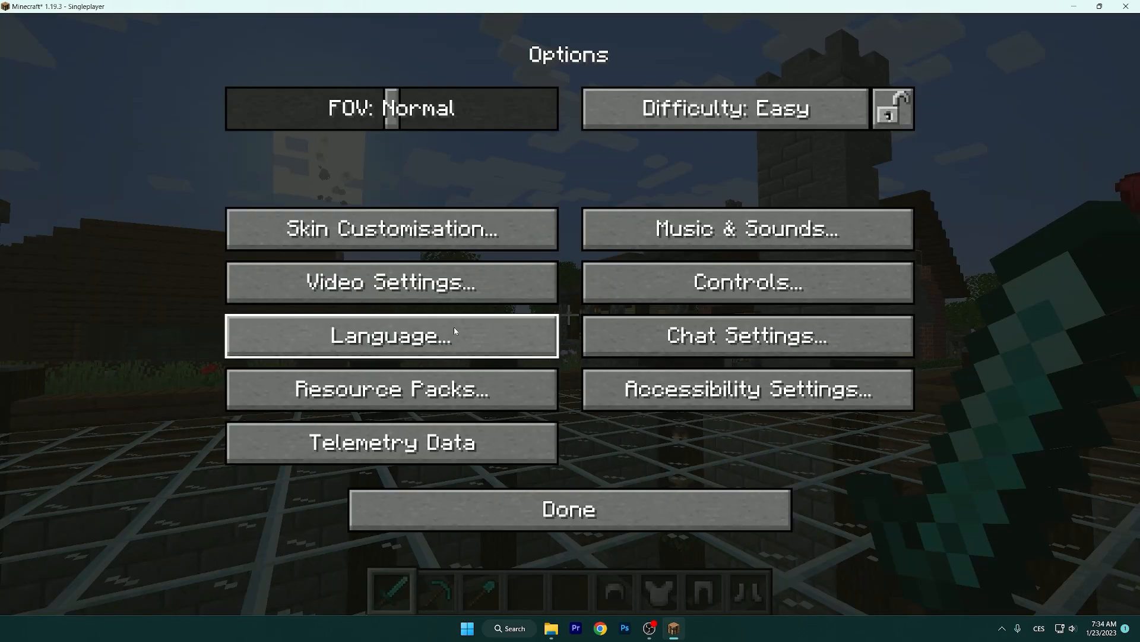
Open OptiFine Video Settings, view the Shaders list, select (internal), then close with Done.
{"action": "left_click", "coordinate": [391, 282]}
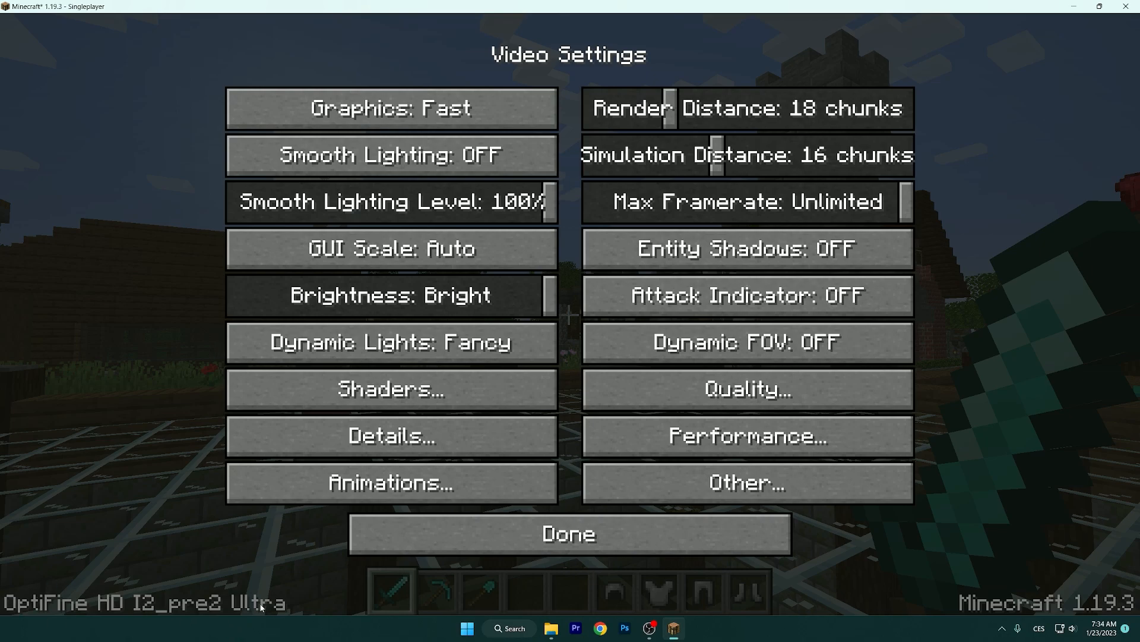
{"action": "mouse_move", "coordinate": [1049, 606]}
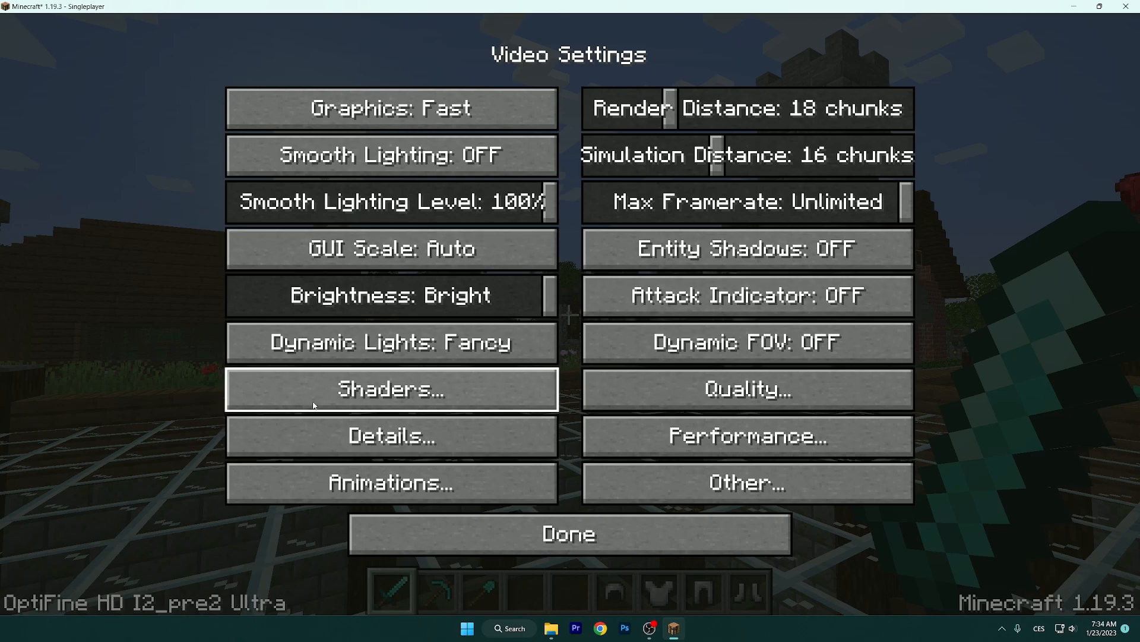
{"action": "left_click", "coordinate": [392, 388]}
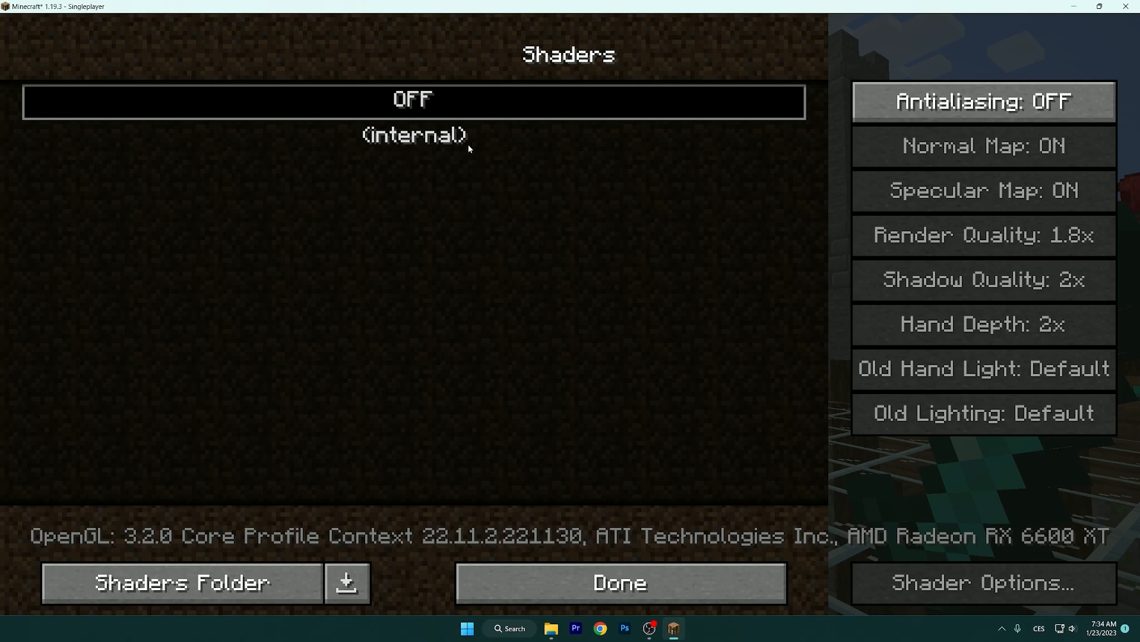
{"action": "left_click", "coordinate": [619, 582]}
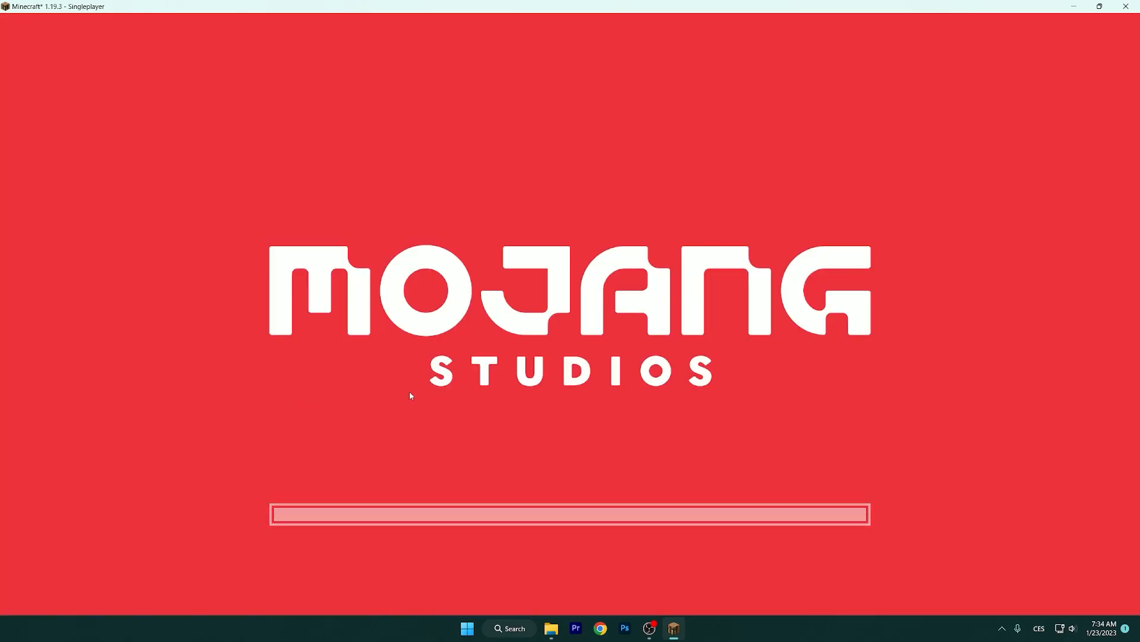
{"action": "mouse_move", "coordinate": [446, 110]}
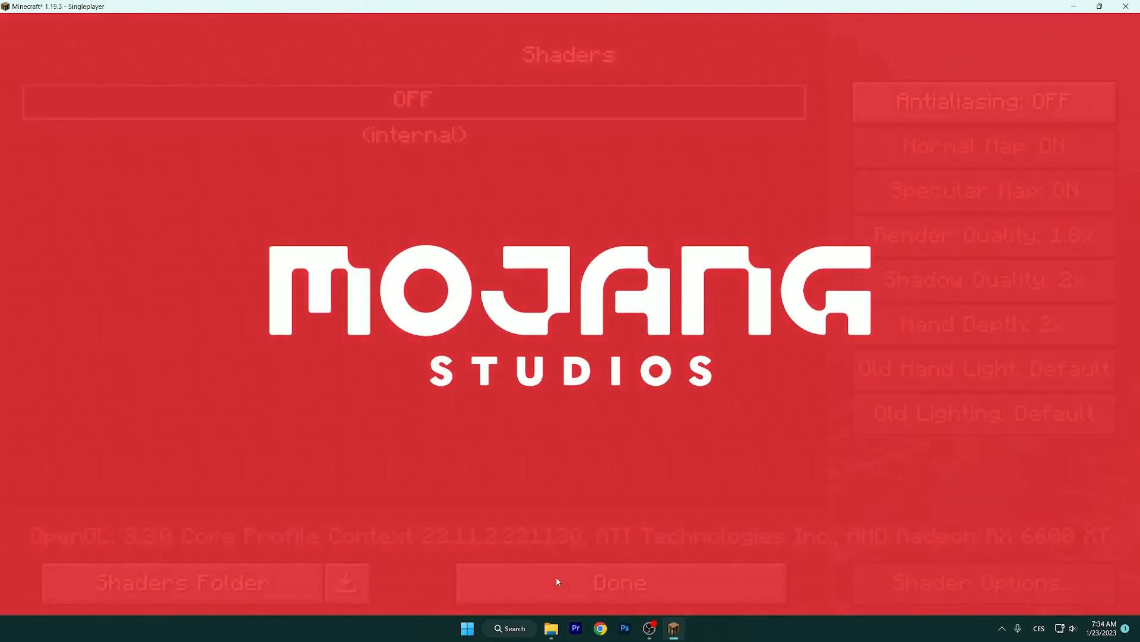
{"action": "left_click", "coordinate": [619, 582]}
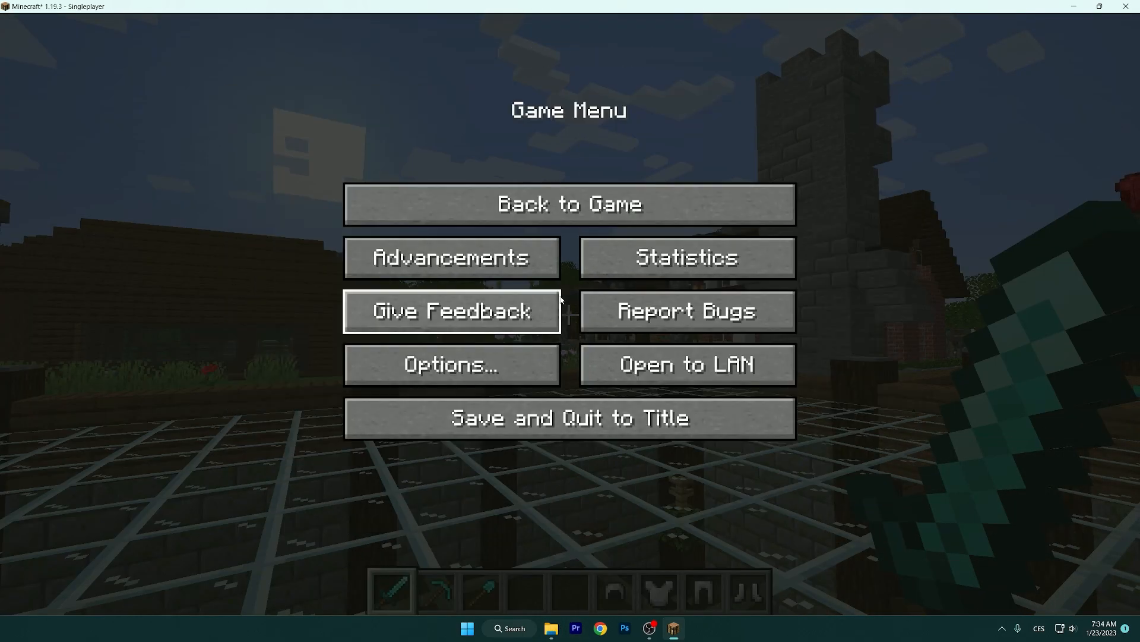
Resume the village world from the Game Menu and walk the stone paths past the fountain.
{"action": "left_click", "coordinate": [570, 204]}
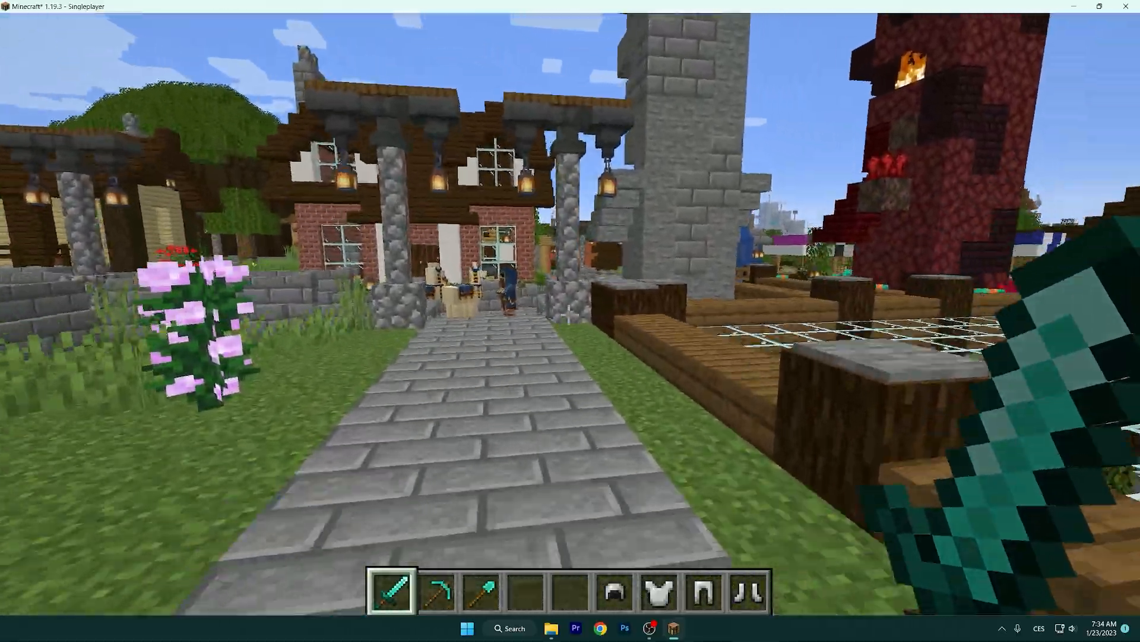
{"action": "mouse_move", "coordinate": [571, 305]}
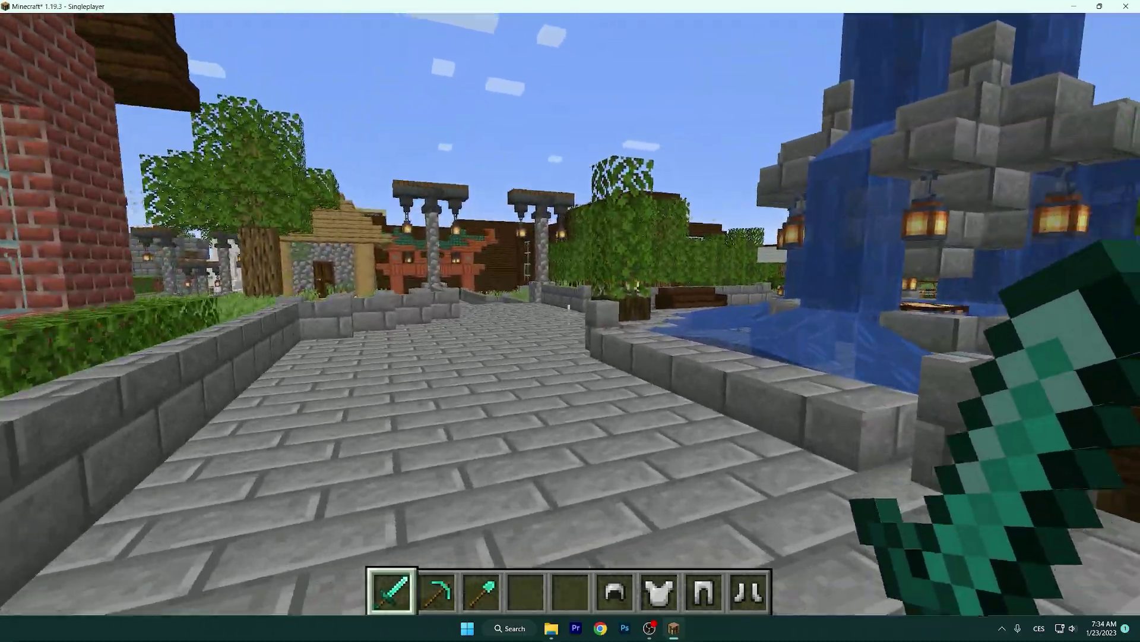
{"action": "mouse_move", "coordinate": [570, 314]}
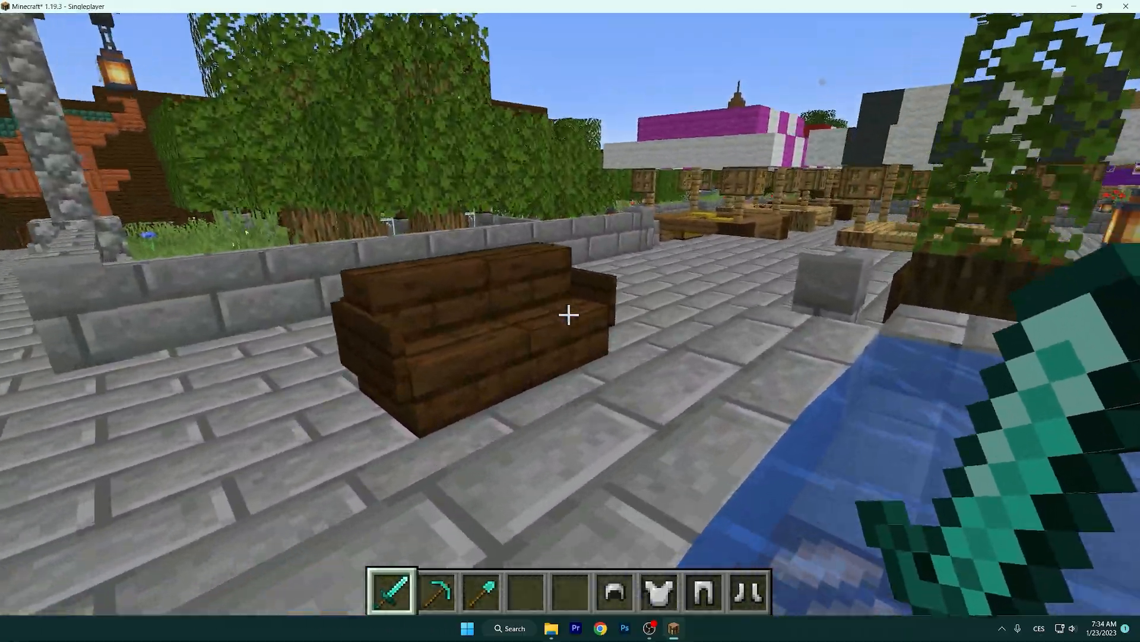